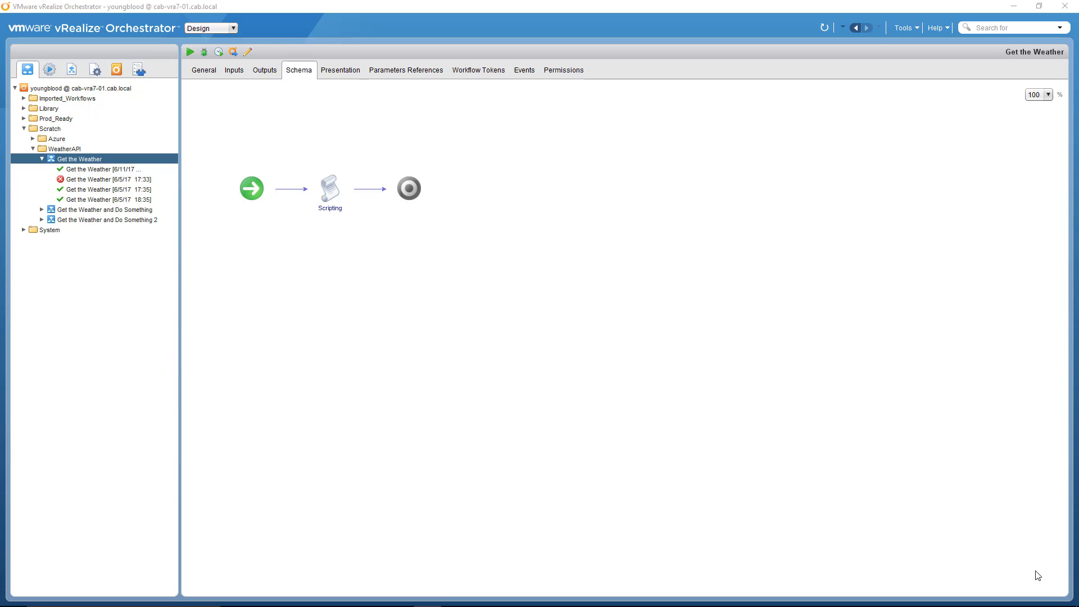
Step: Open the client mode dropdown listing Run, Design and Administer
left_click(210, 27)
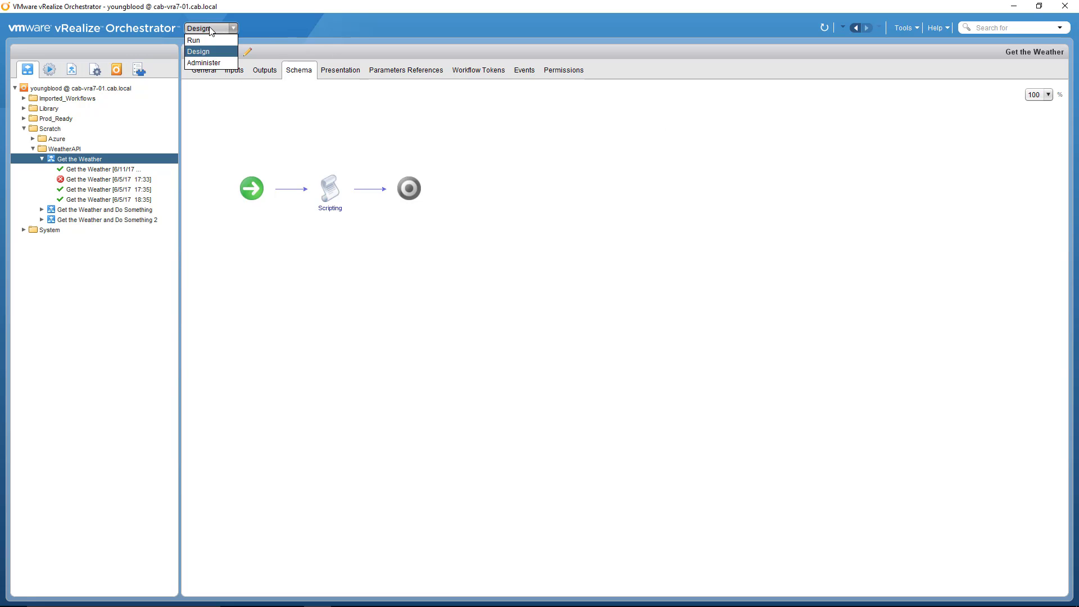
mouse_move(194, 40)
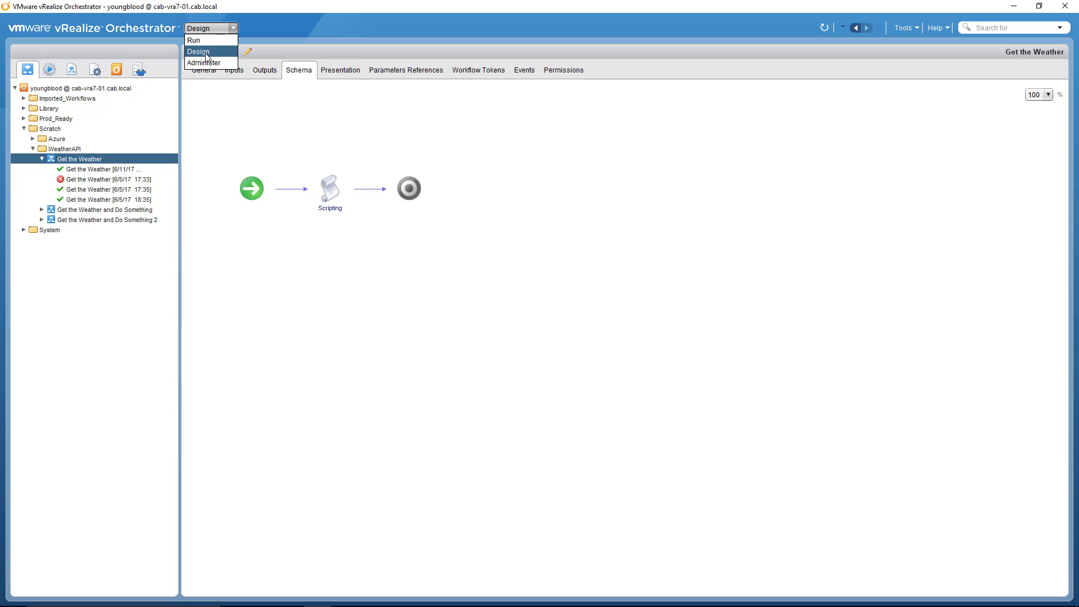
mouse_move(203, 62)
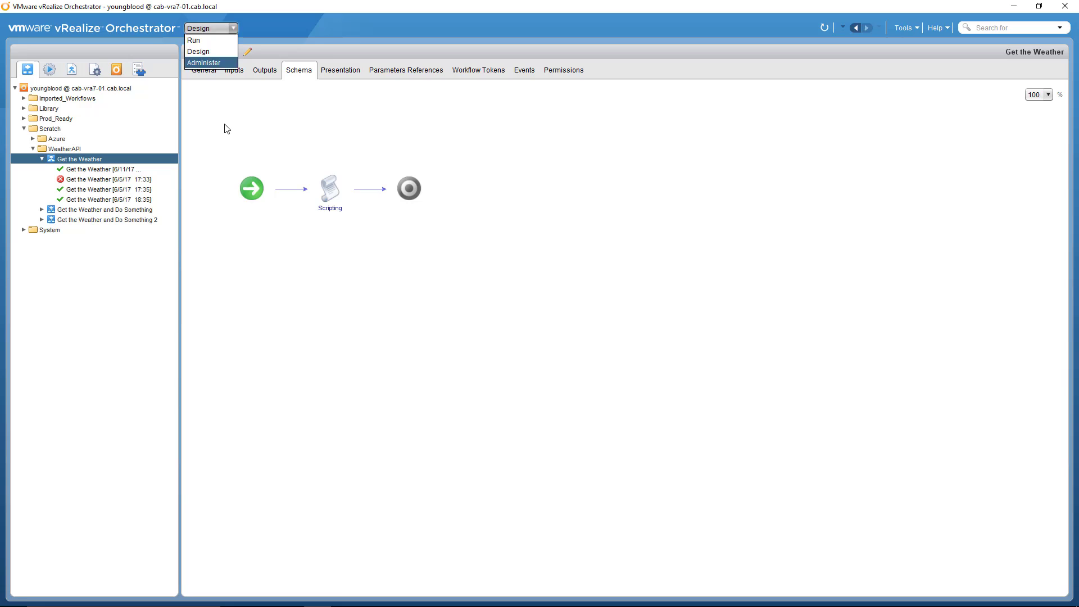
Step: Dismiss the mode list, then browse the Library folders and collapse Library again
left_click(198, 51)
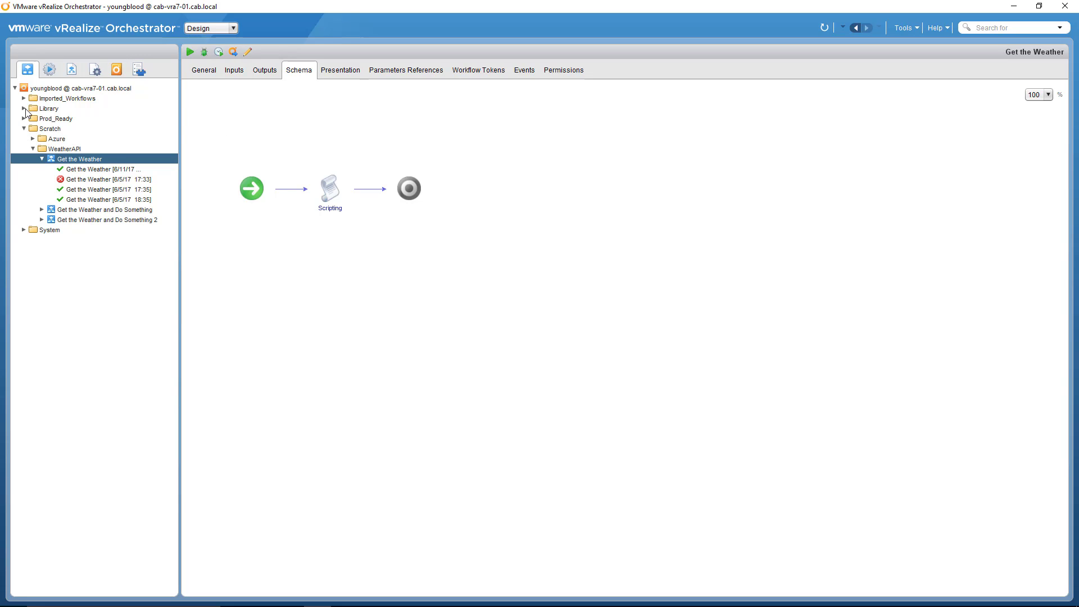
left_click(24, 108)
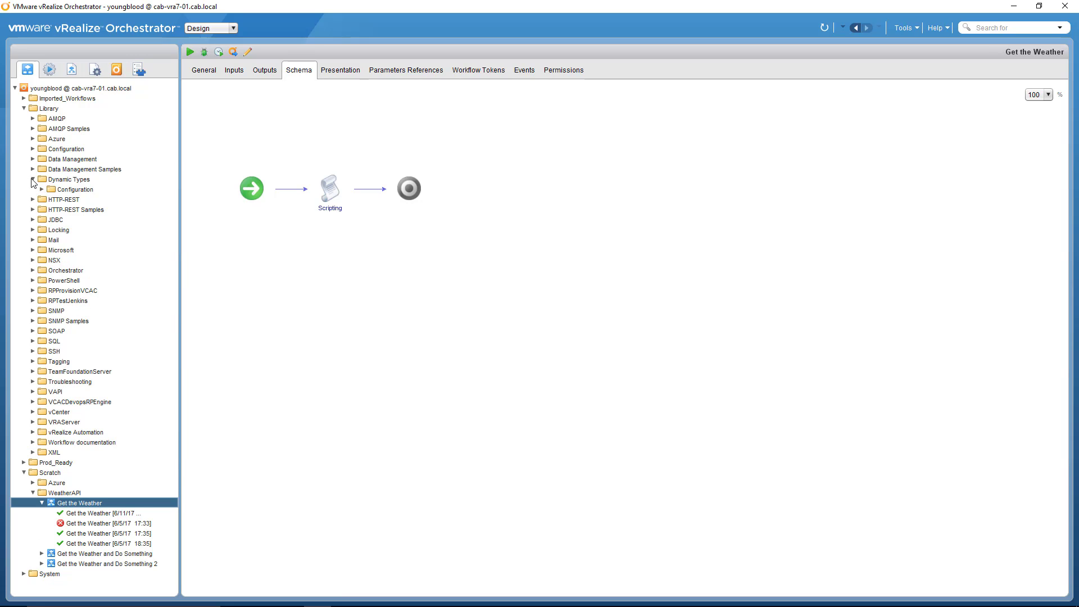
left_click(32, 193)
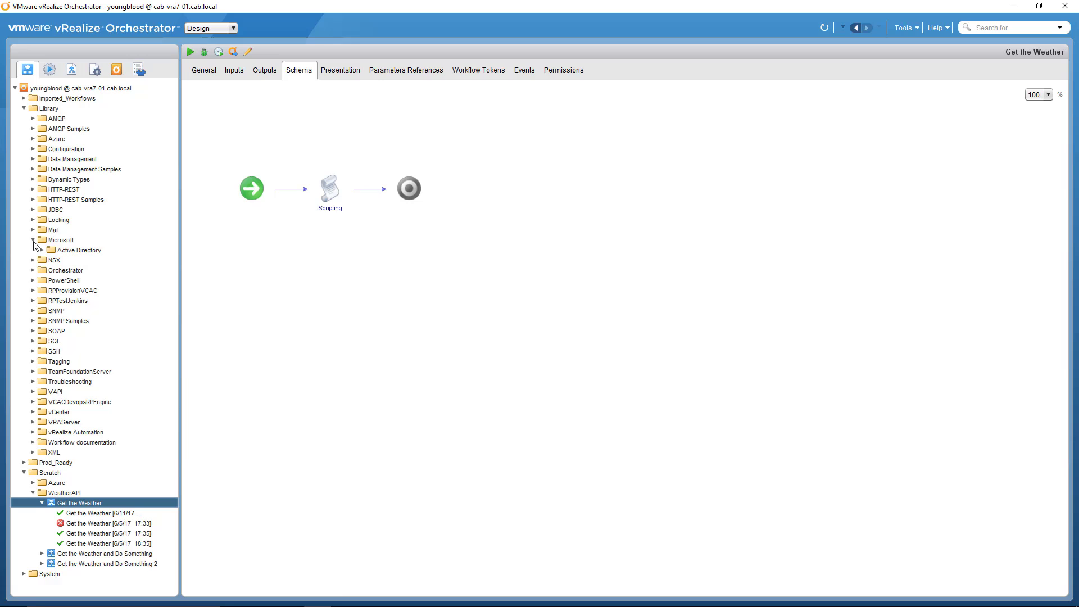
left_click(32, 239)
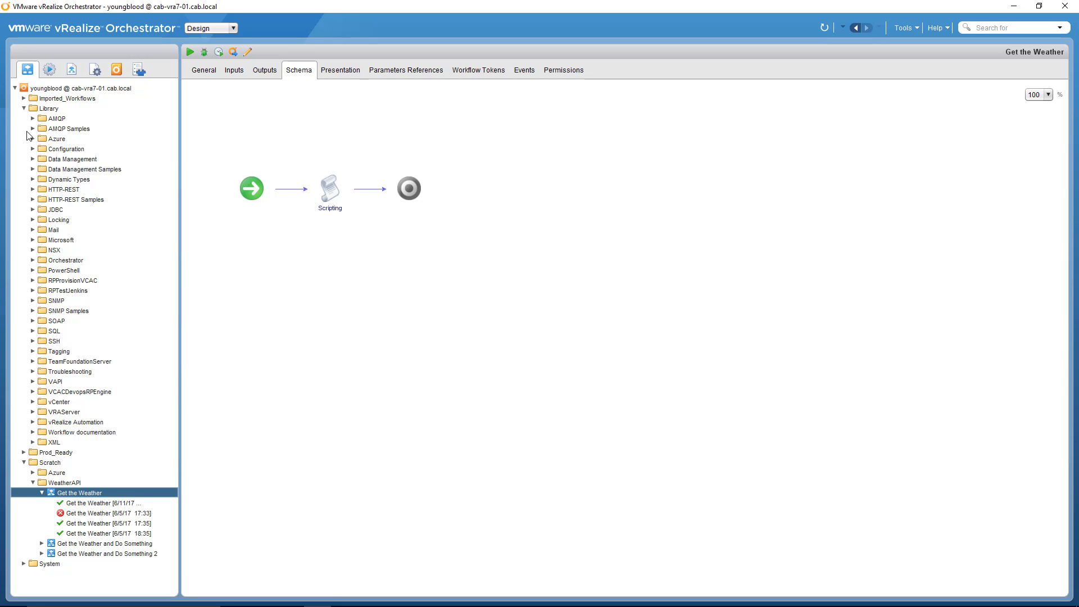
mouse_move(55, 199)
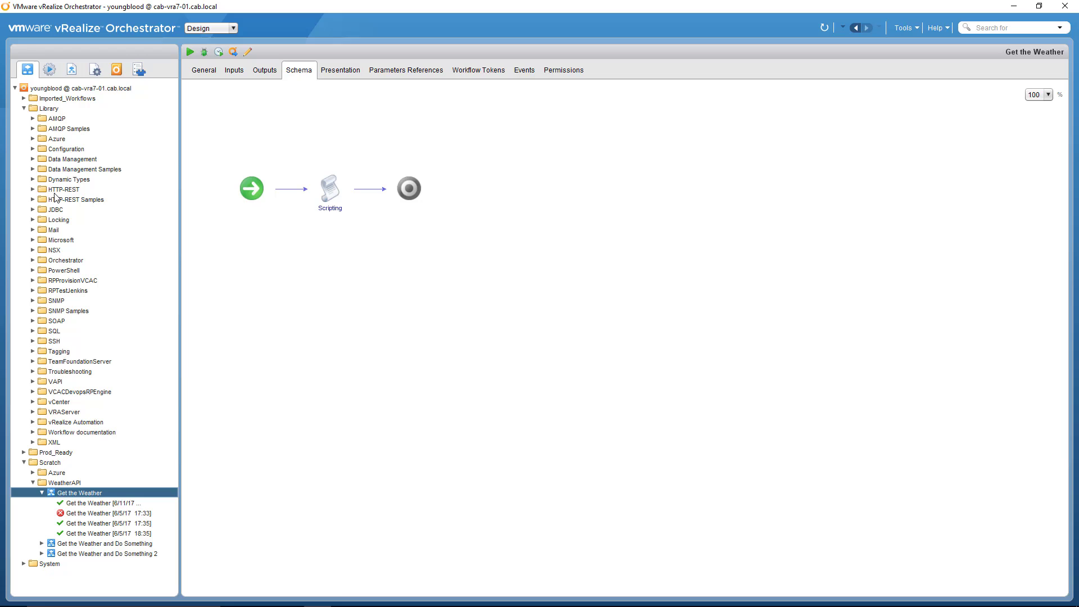
left_click(24, 108)
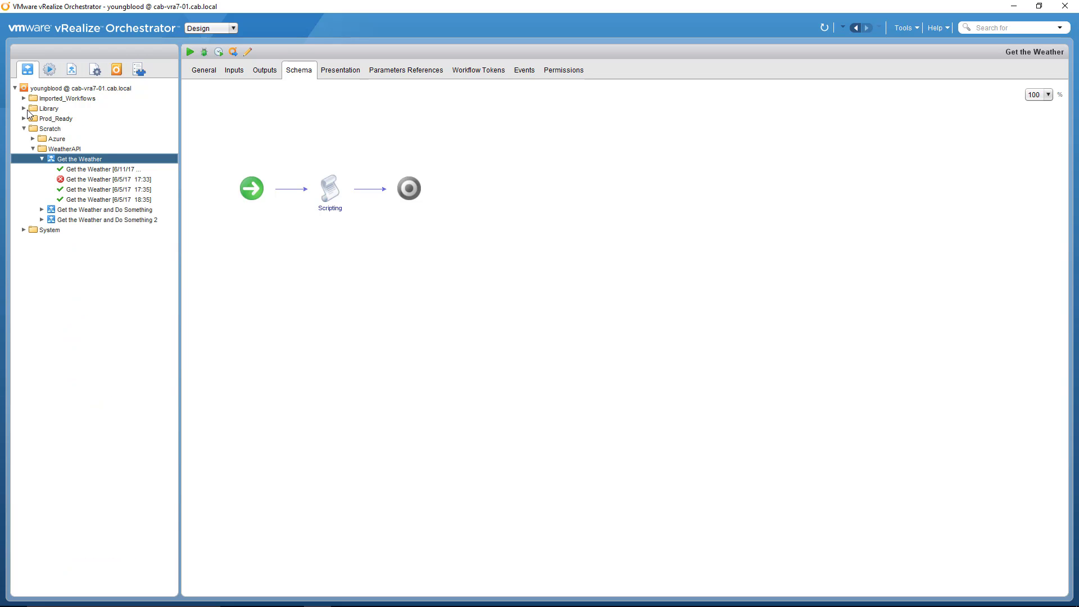
mouse_move(101, 162)
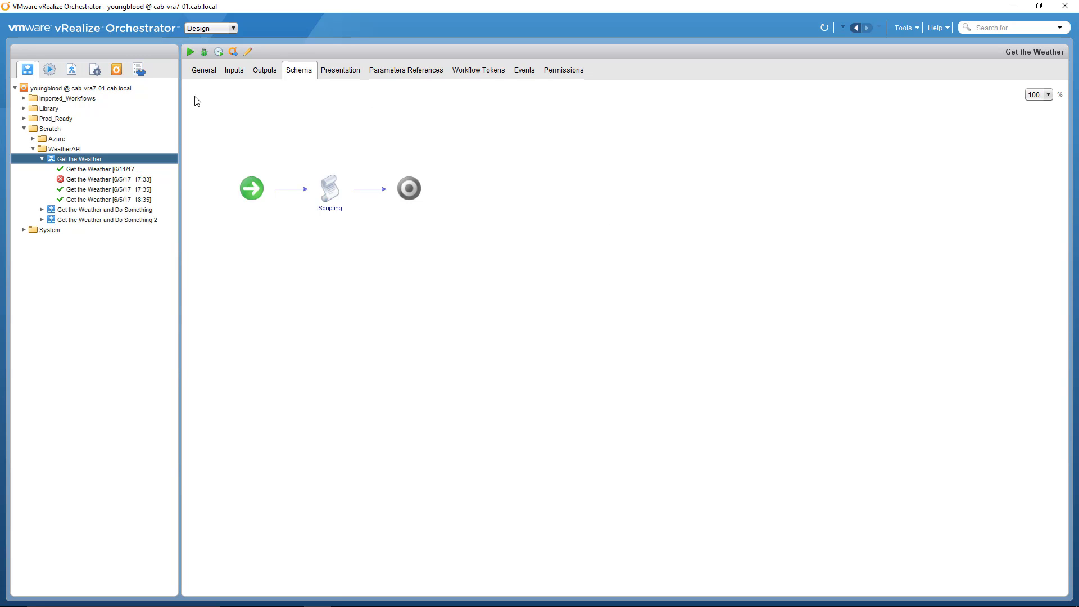
left_click(203, 69)
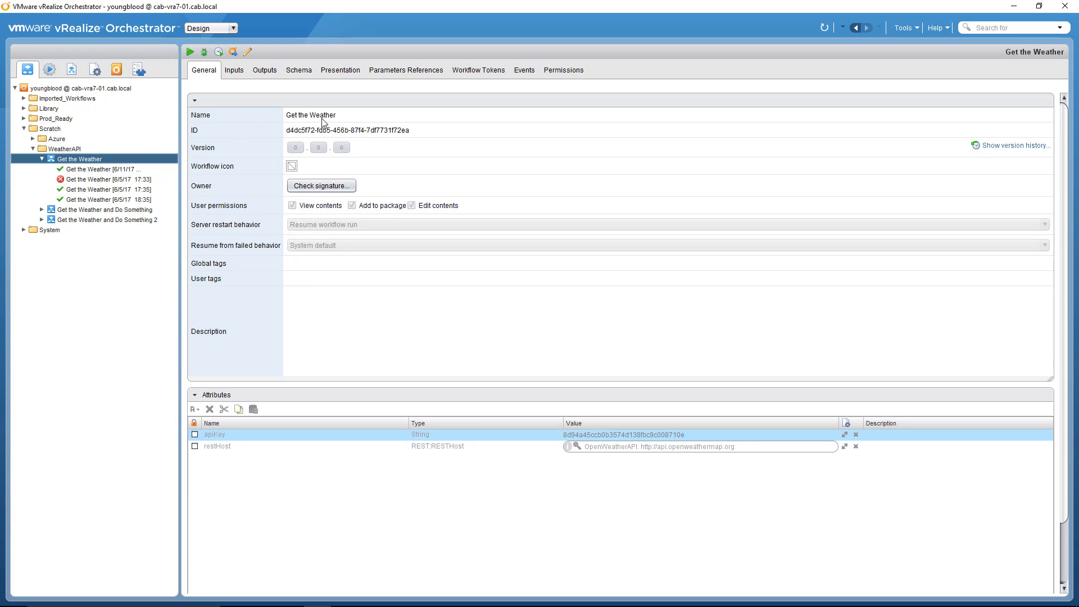
mouse_move(253, 429)
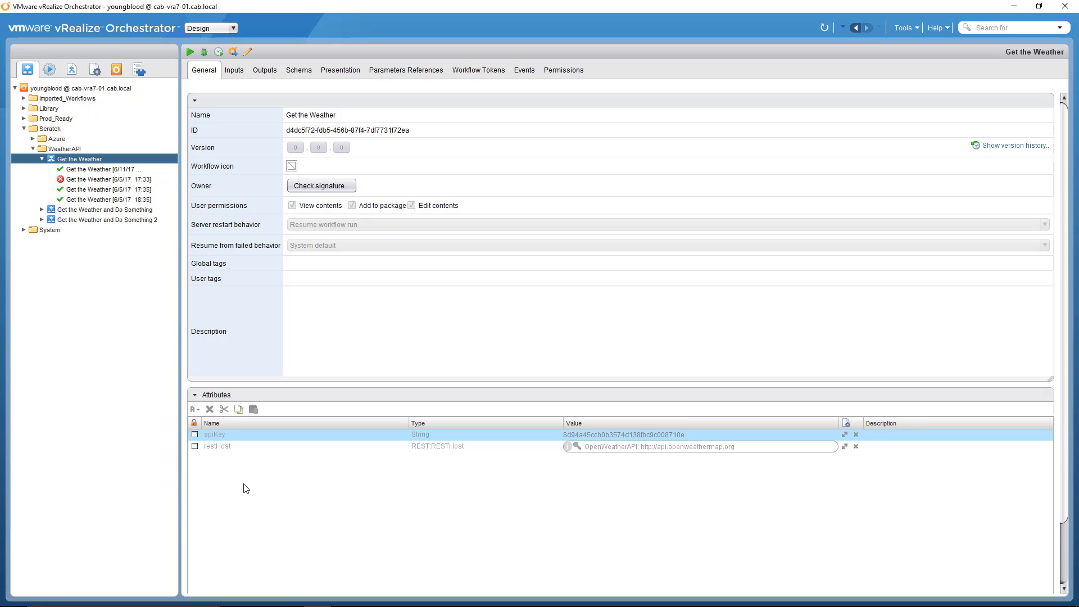
left_click(234, 70)
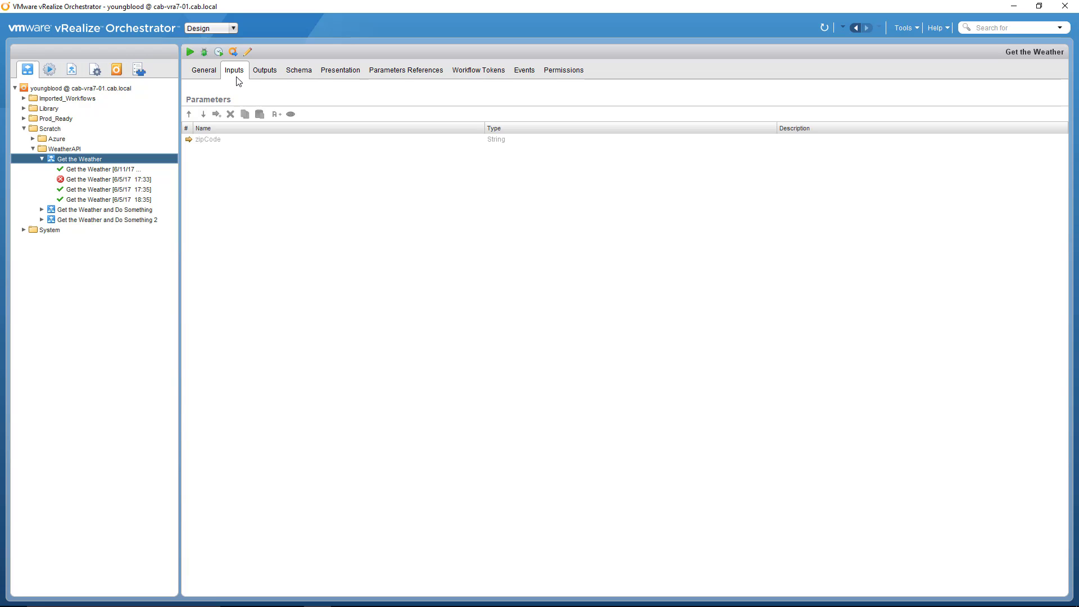
mouse_move(256, 81)
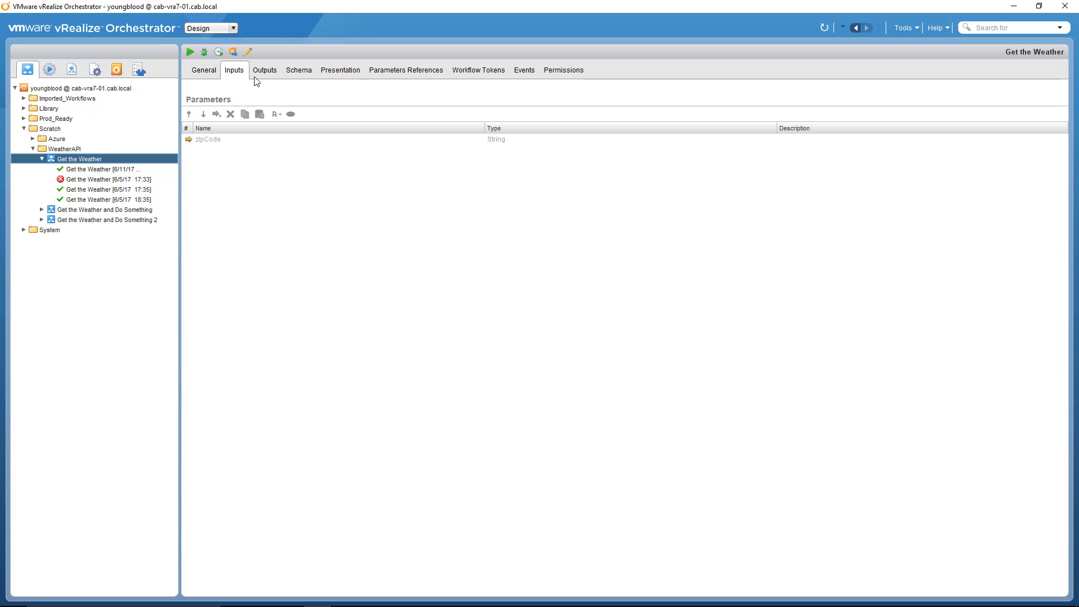
left_click(264, 70)
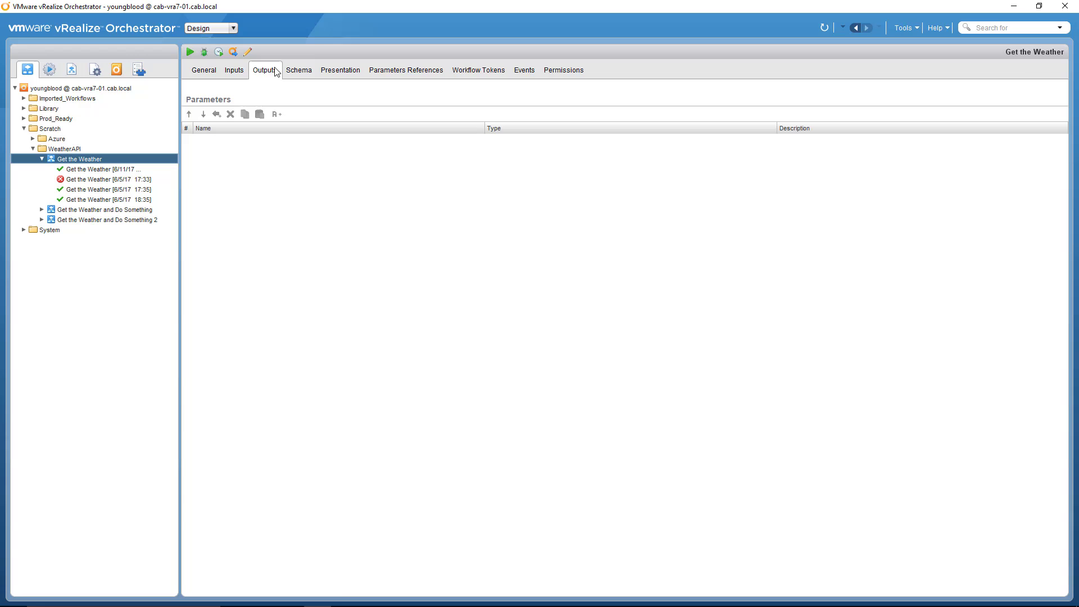
left_click(298, 70)
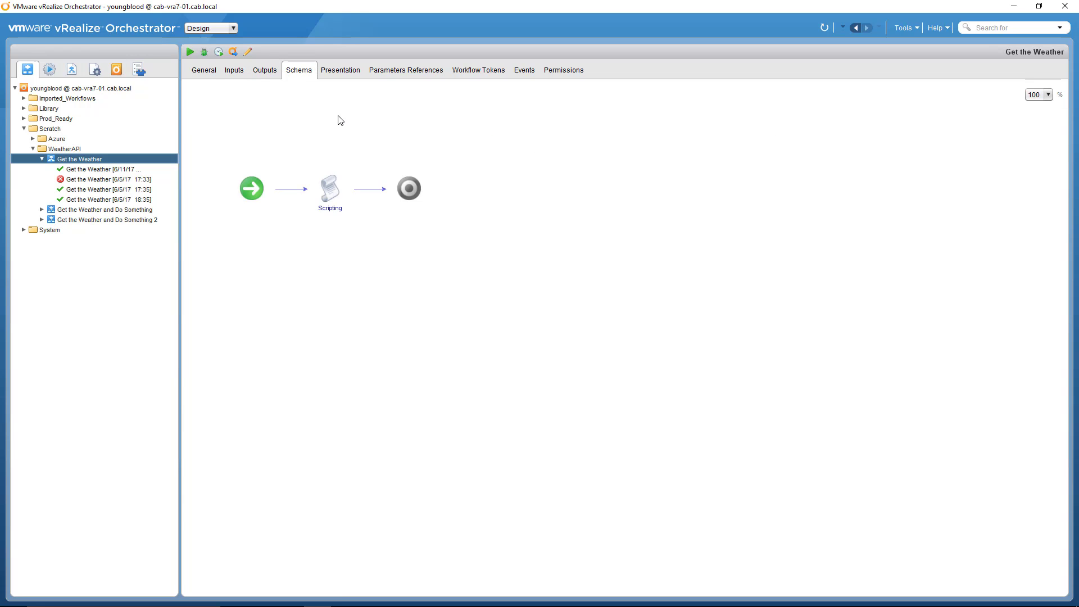
mouse_move(353, 133)
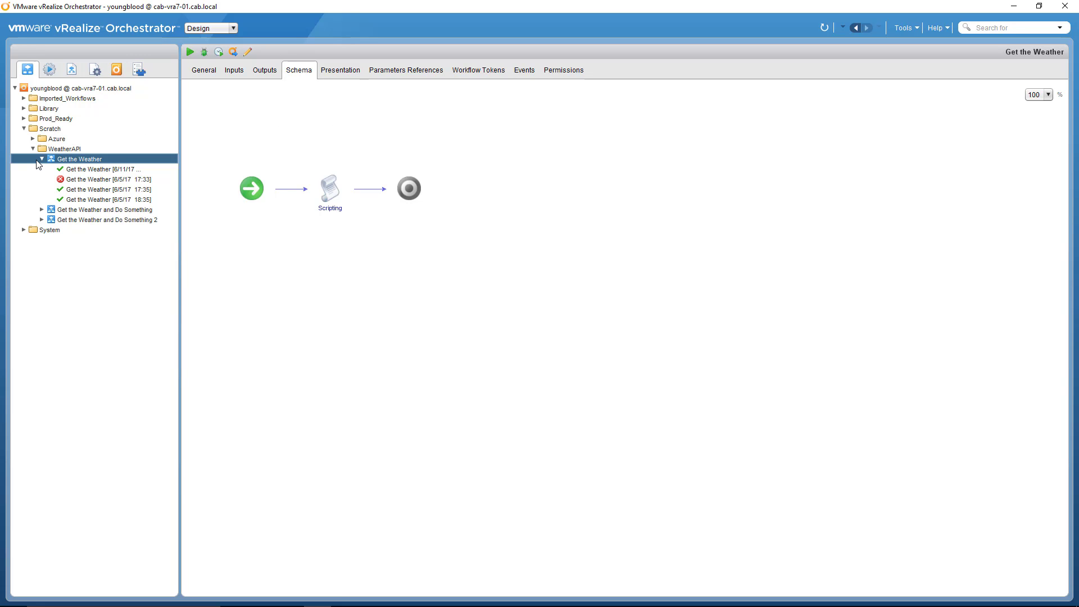
Step: Check the Plug-ins inventory, then expand the HTTP-REST Configuration workflows in Library
left_click(138, 68)
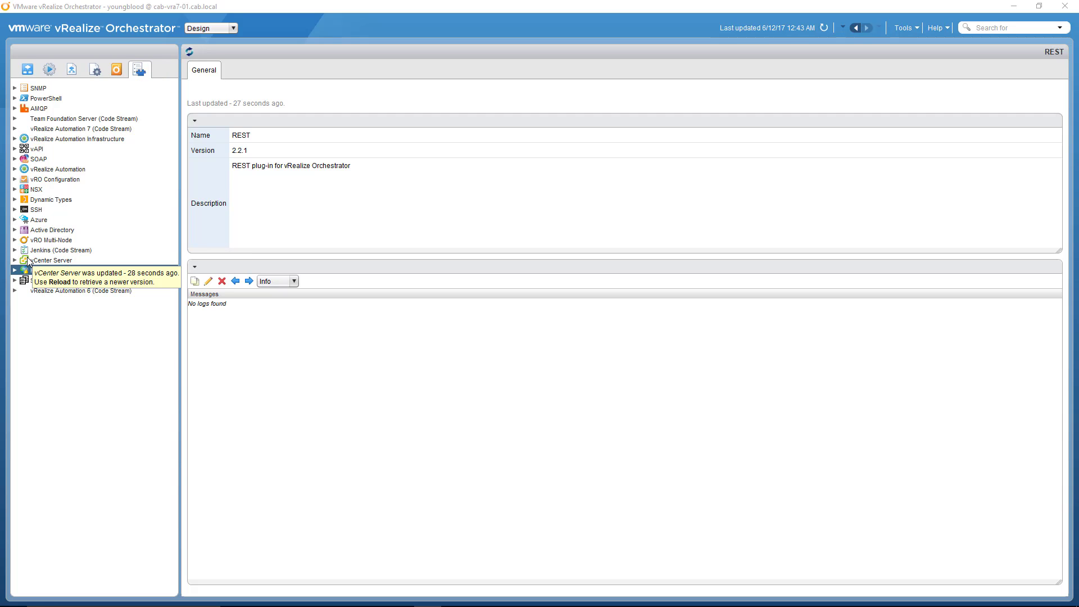
left_click(14, 270)
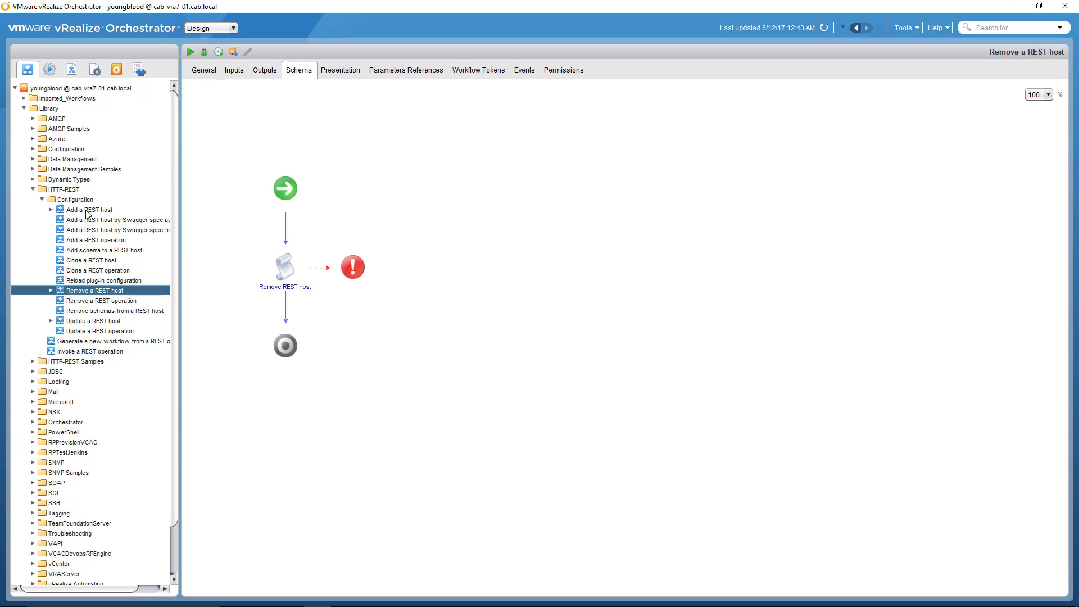
Step: Start a run of Add a REST host and enter the name wEATHERapi
left_click(89, 209)
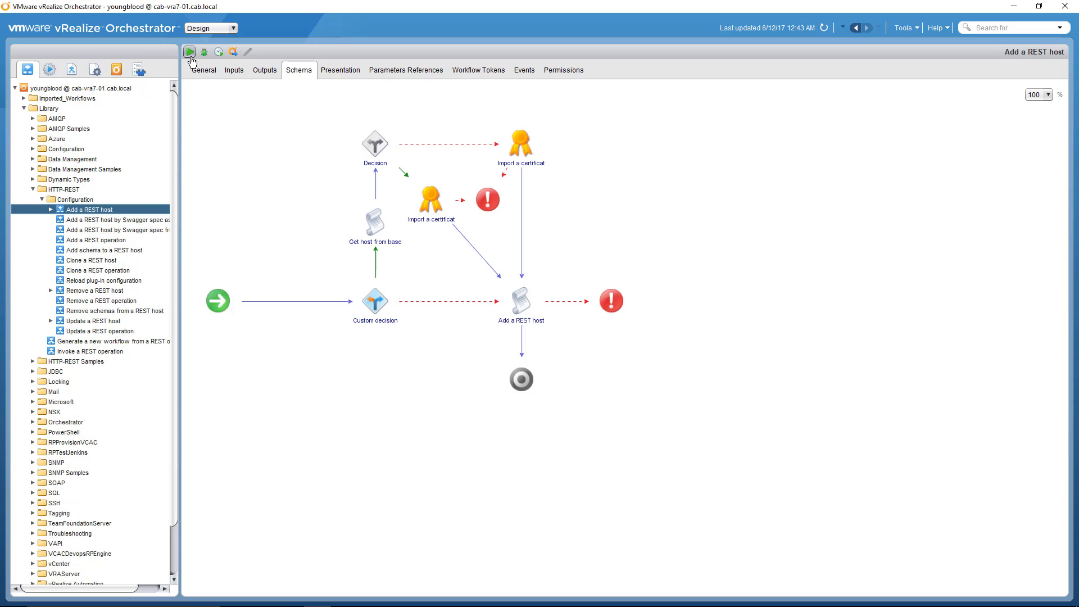
left_click(189, 52)
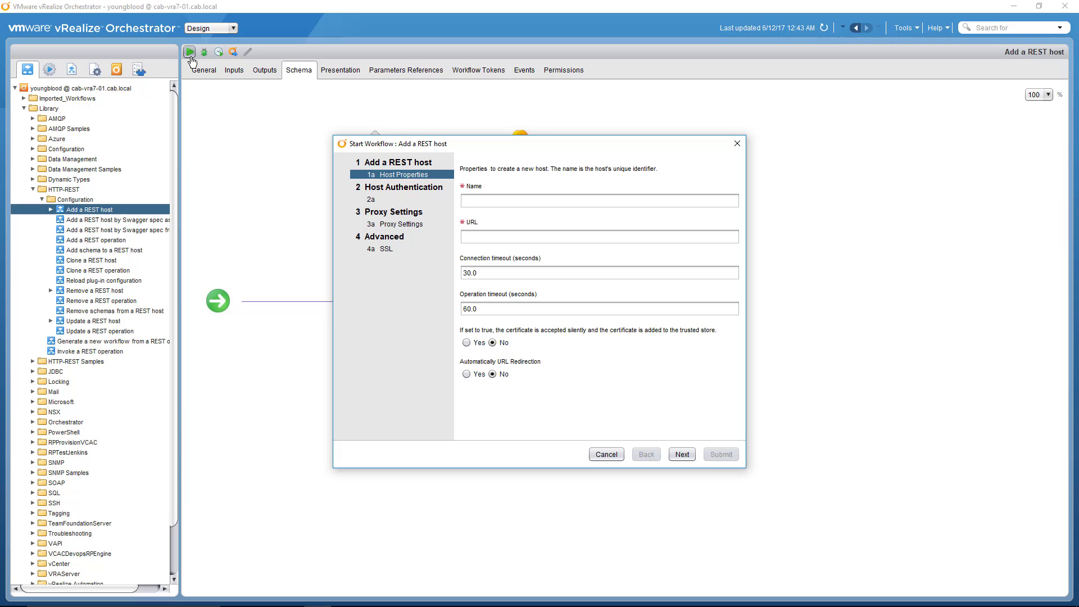
left_click(598, 200)
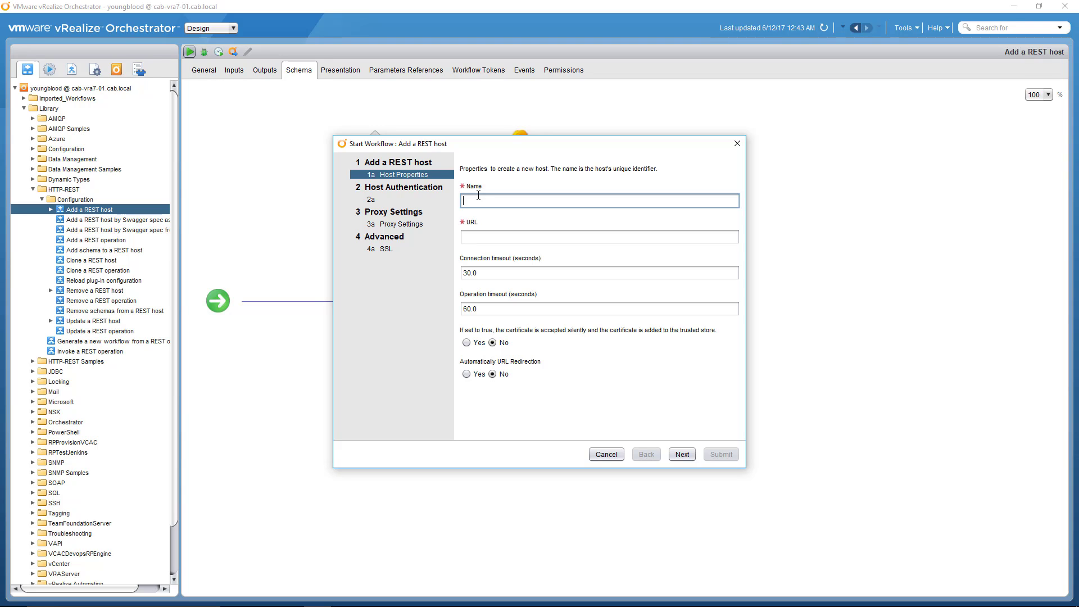
type("wEATHE")
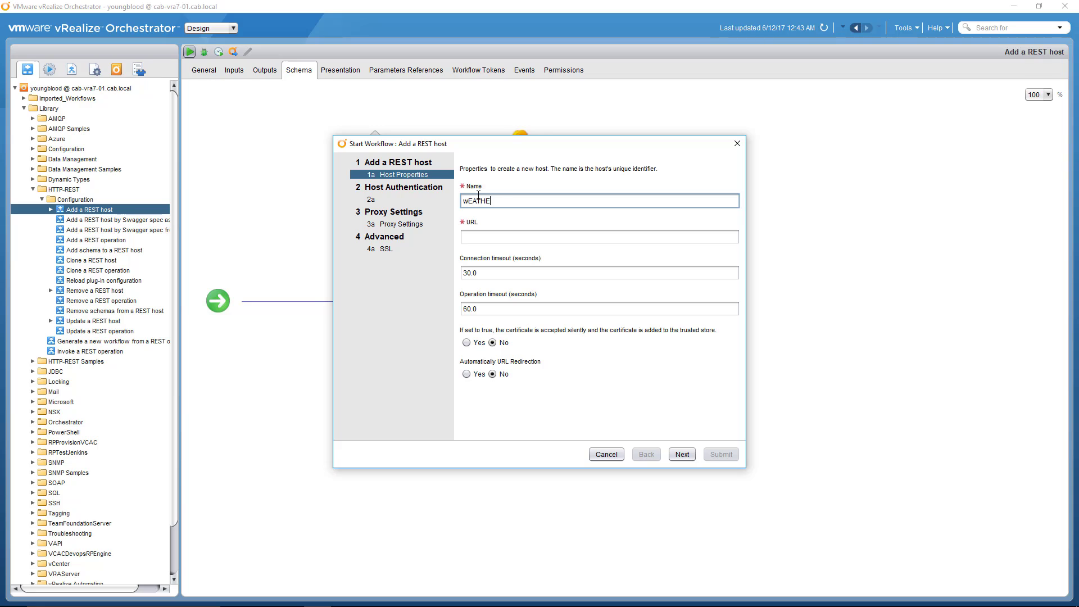
type("api")
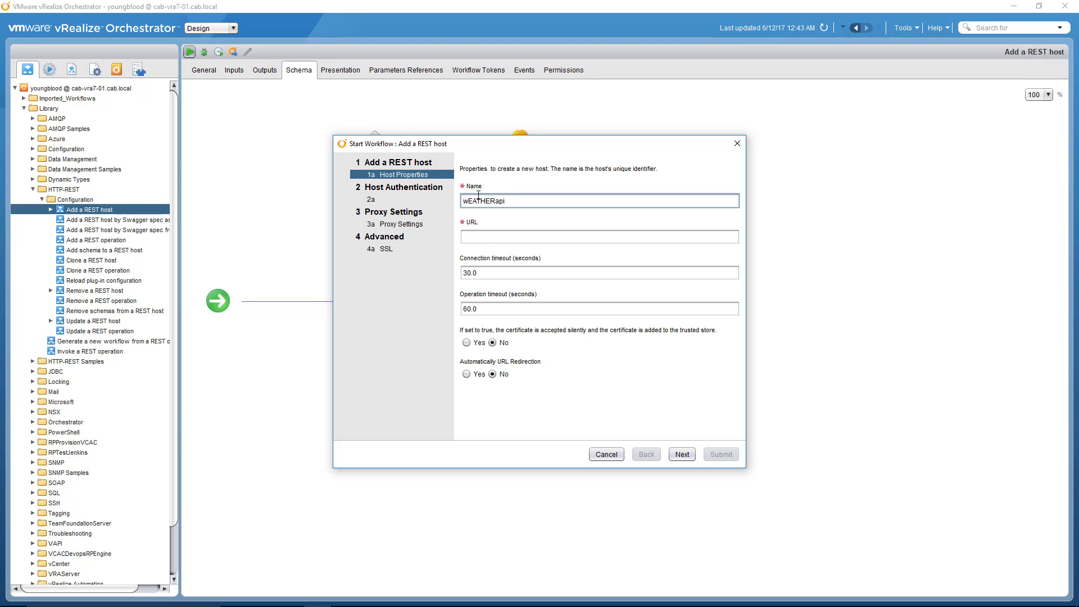
left_click(598, 236)
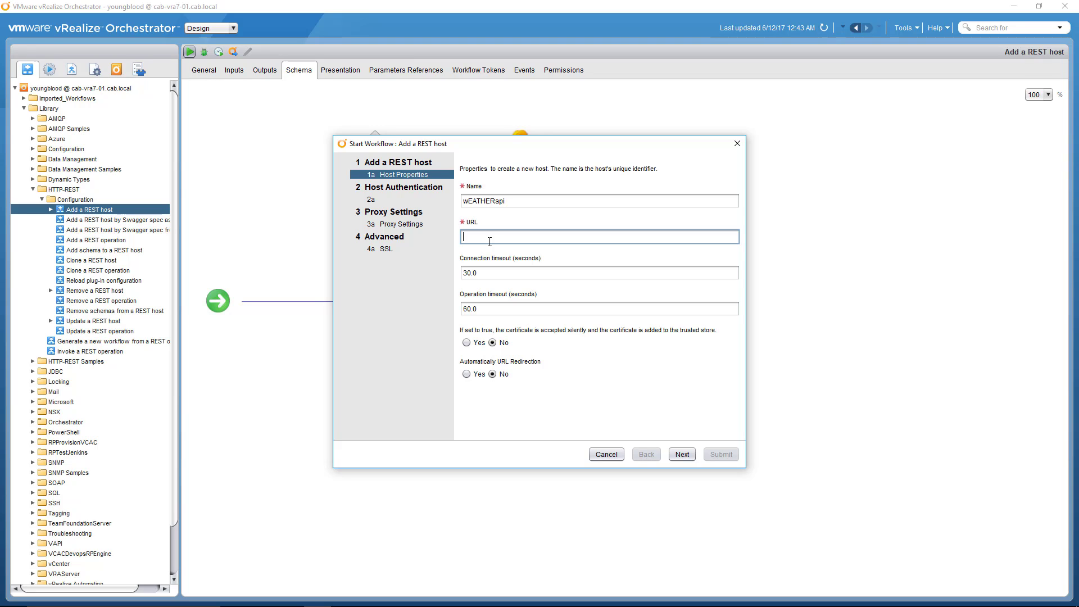
type("http://api.o")
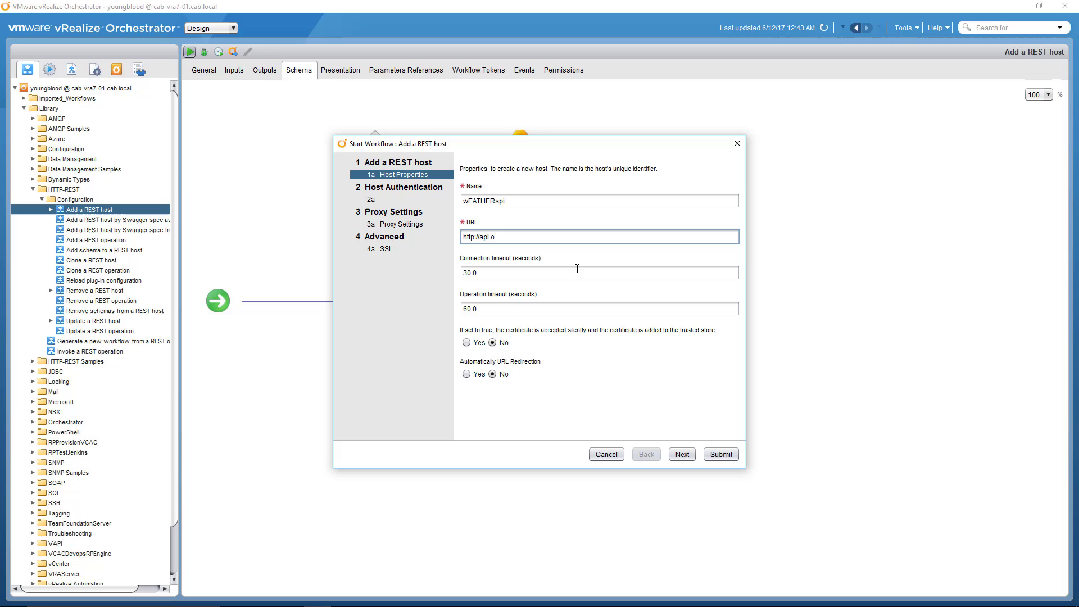
type("penwea")
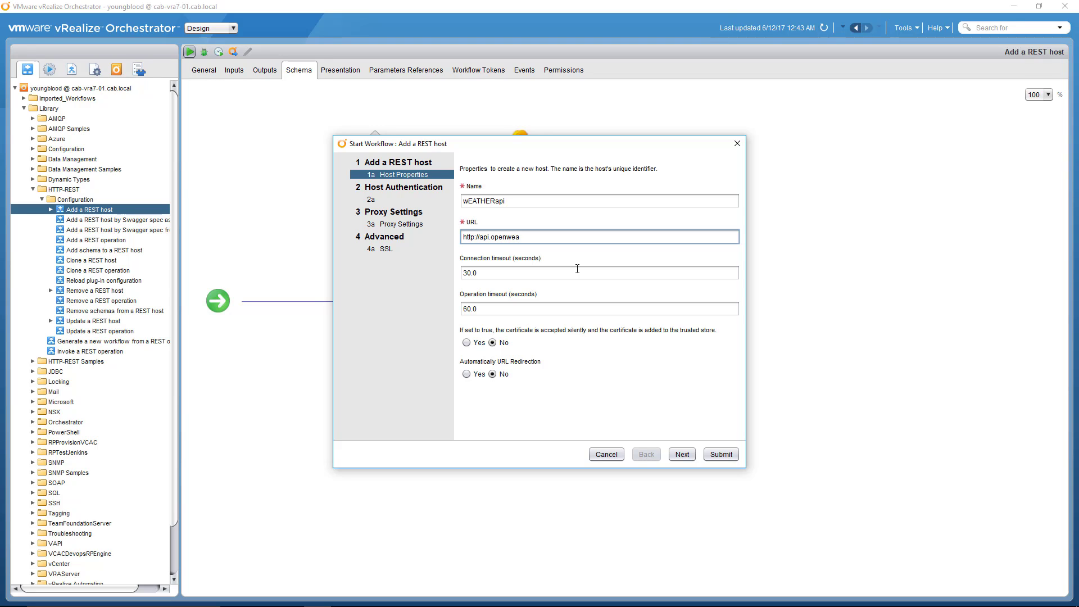
type("ther.or")
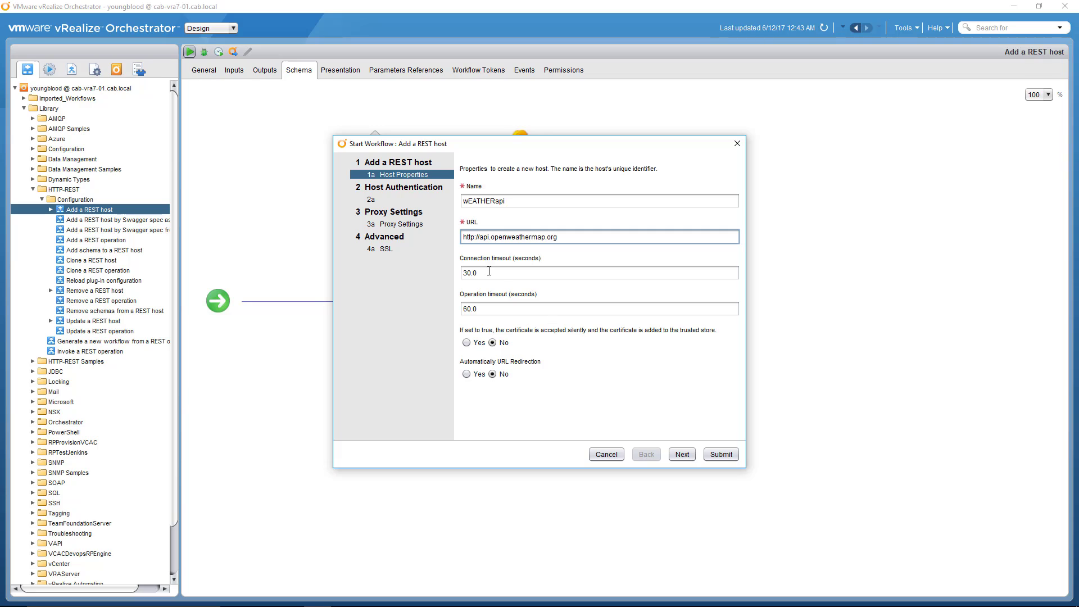
mouse_move(488, 311)
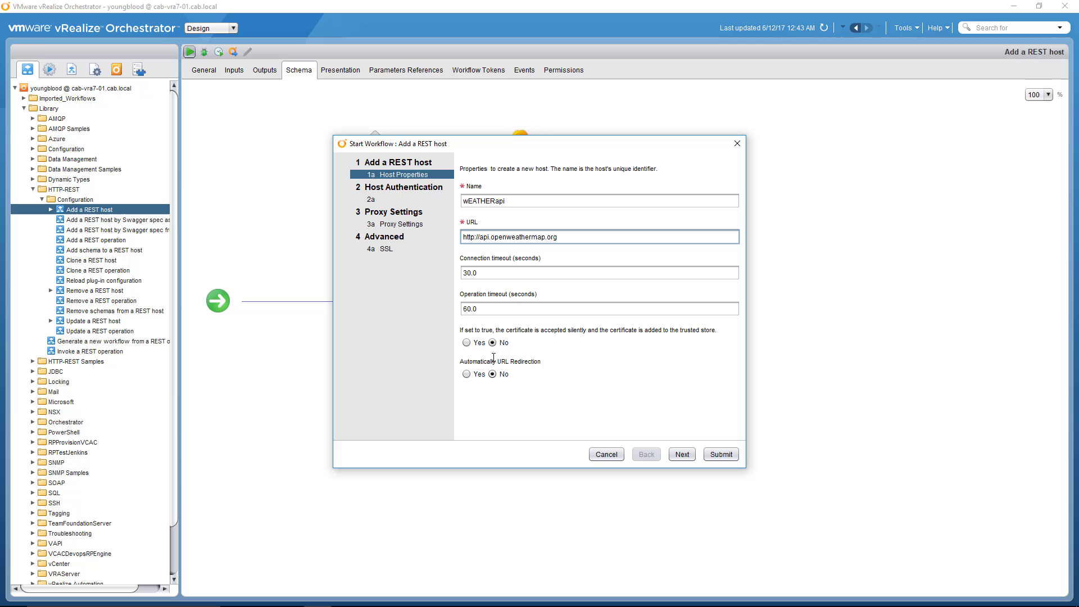
mouse_move(498, 351)
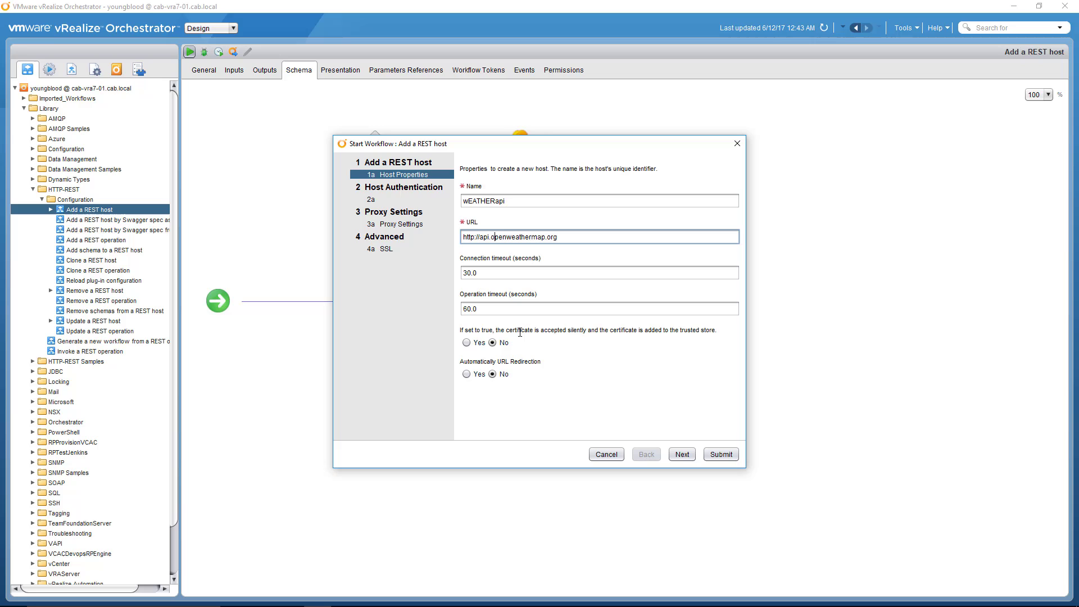
Step: Keep authentication NONE and no proxy, then submit to create the wEATHERapi host
left_click(681, 453)
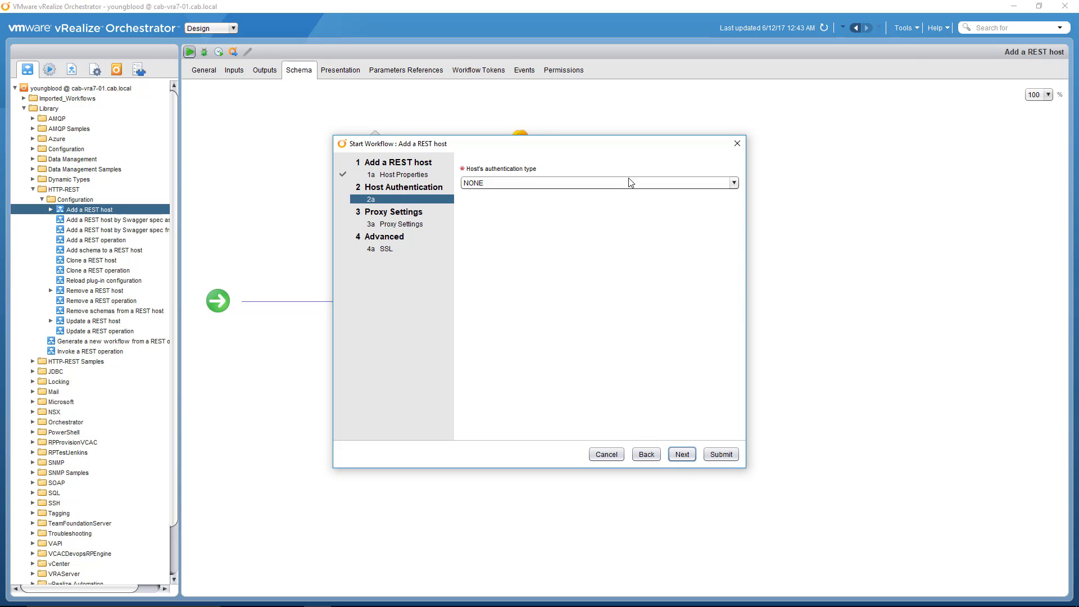
left_click(732, 182)
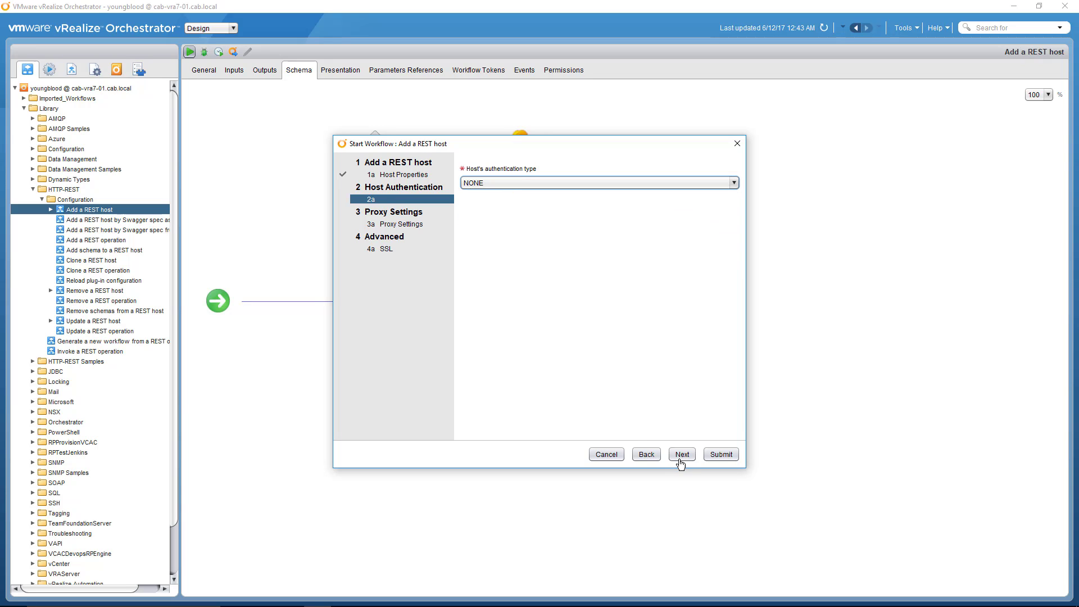
left_click(681, 454)
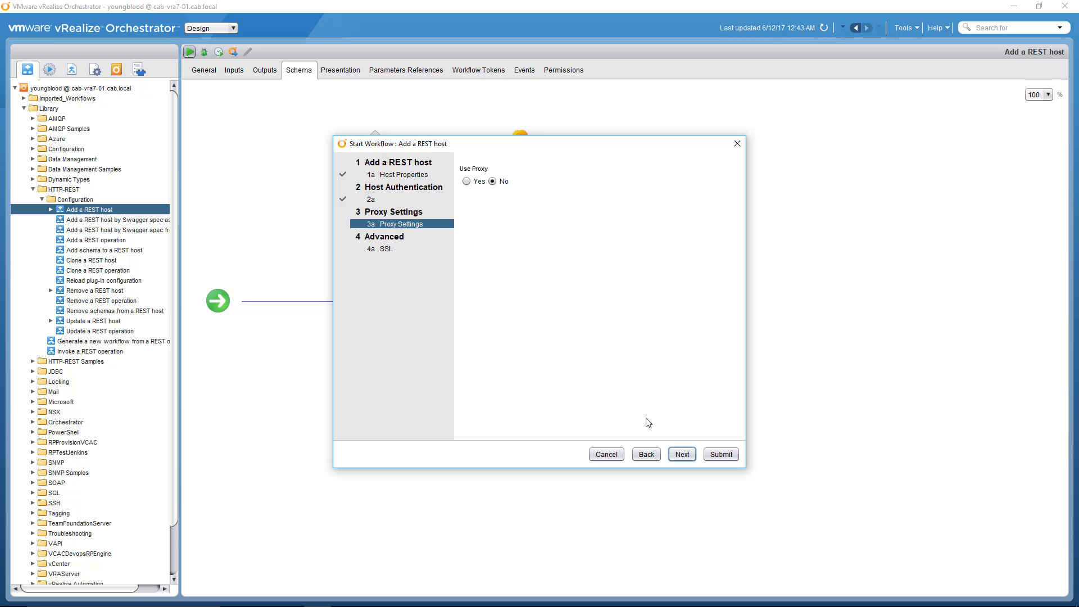
left_click(681, 453)
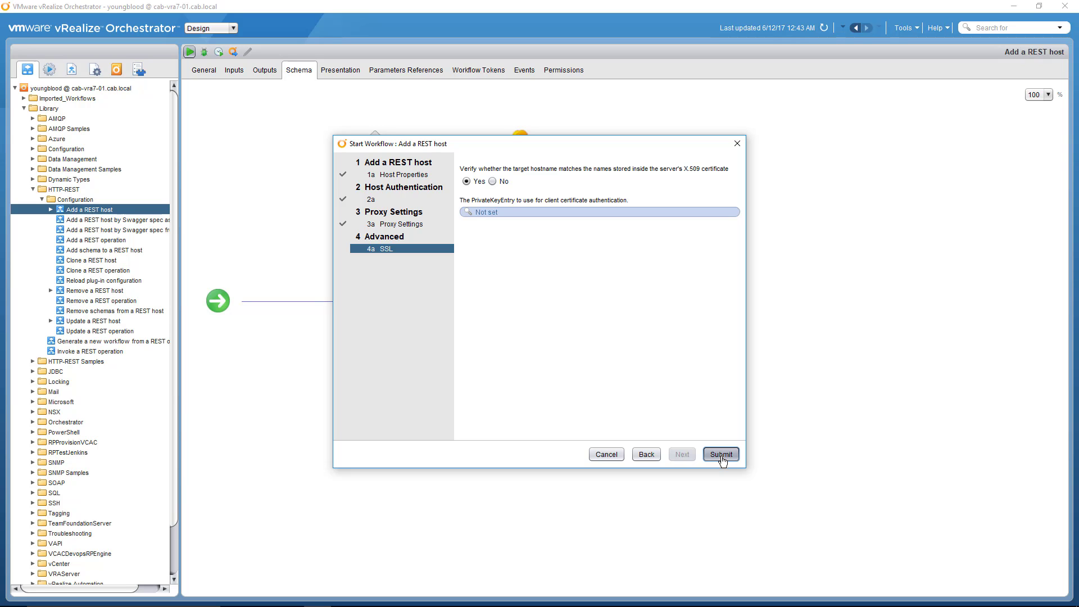
left_click(720, 453)
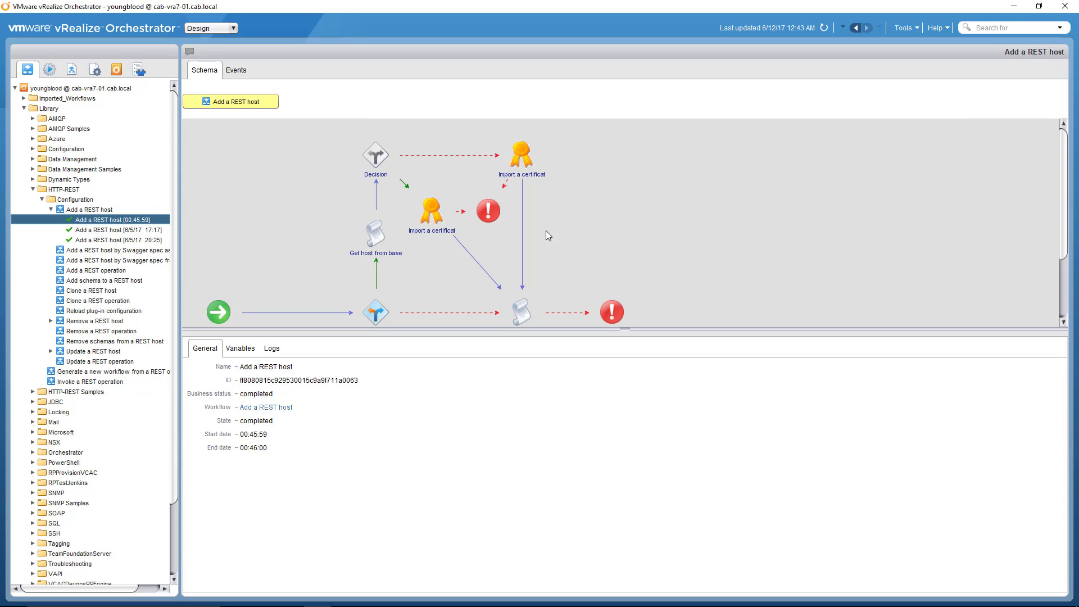
mouse_move(163, 120)
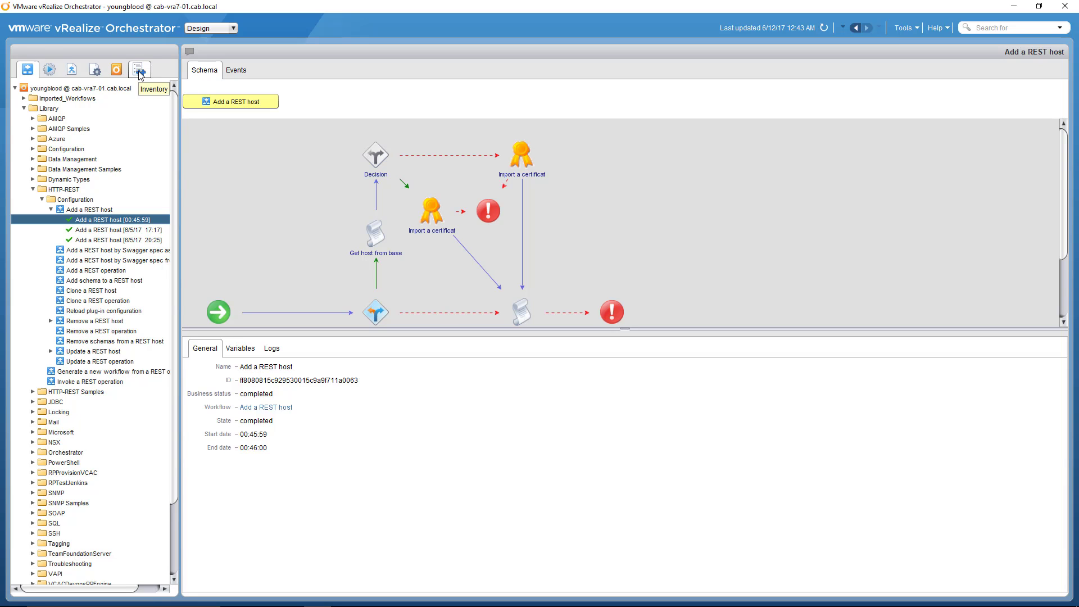
Step: Reload the Inventory and expand HTTP-REST to find the wEATHERapi host
left_click(139, 69)
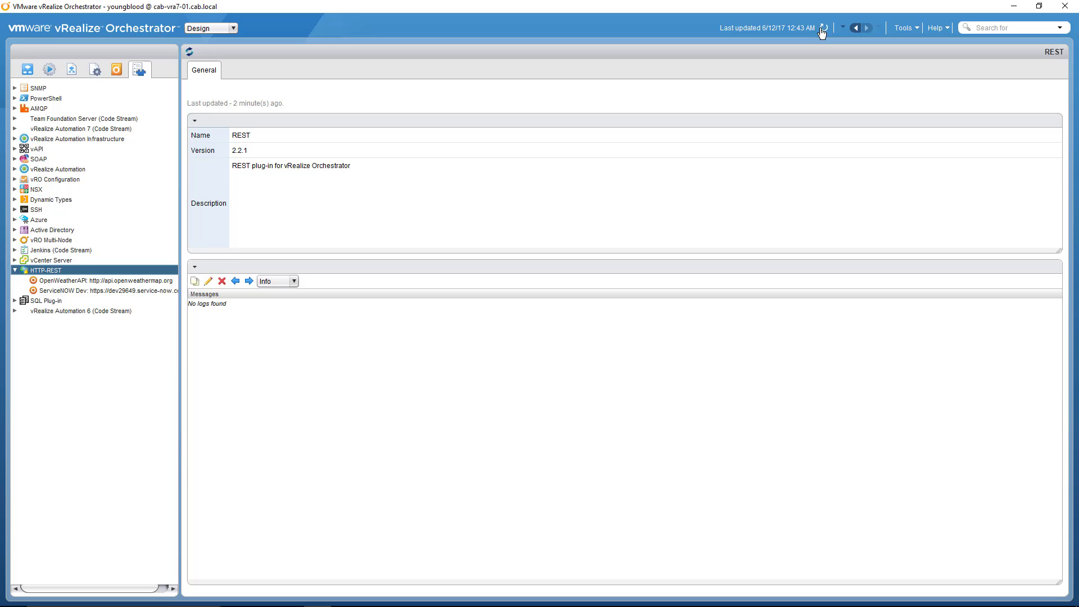
left_click(823, 29)
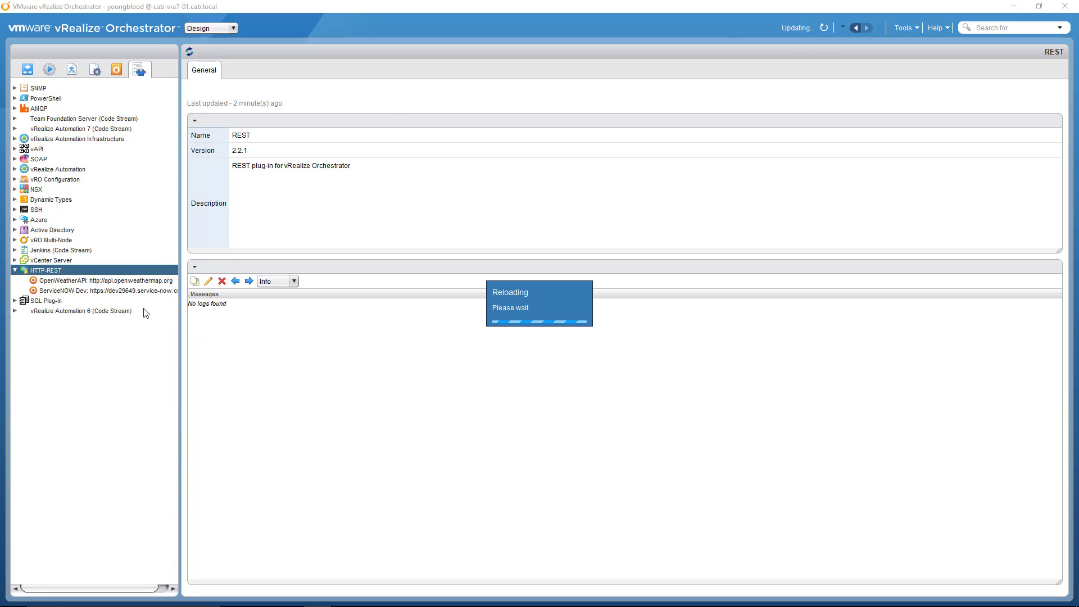
mouse_move(49, 298)
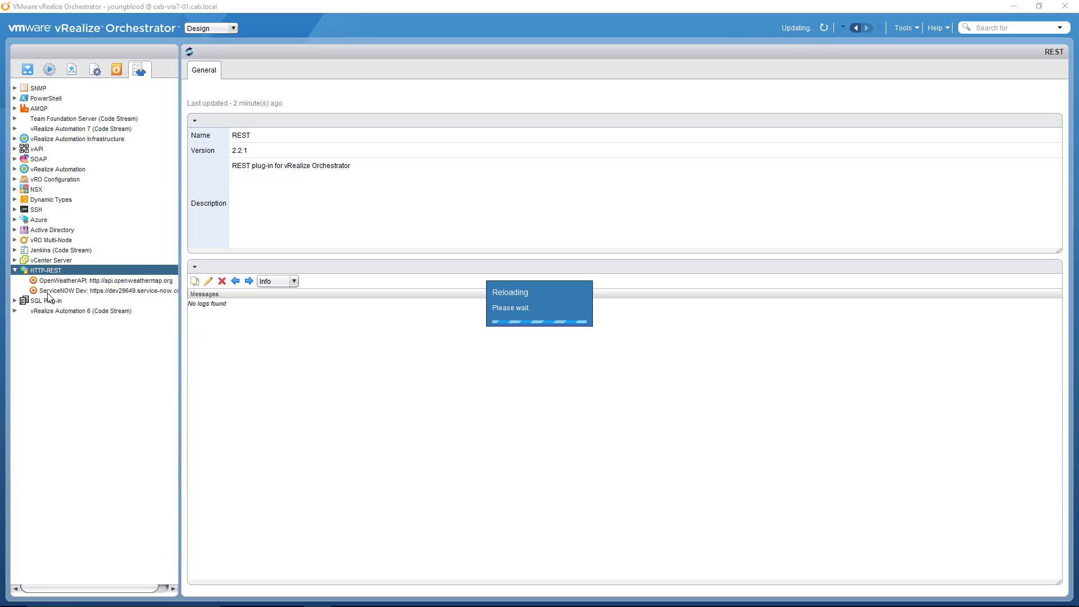
left_click(15, 269)
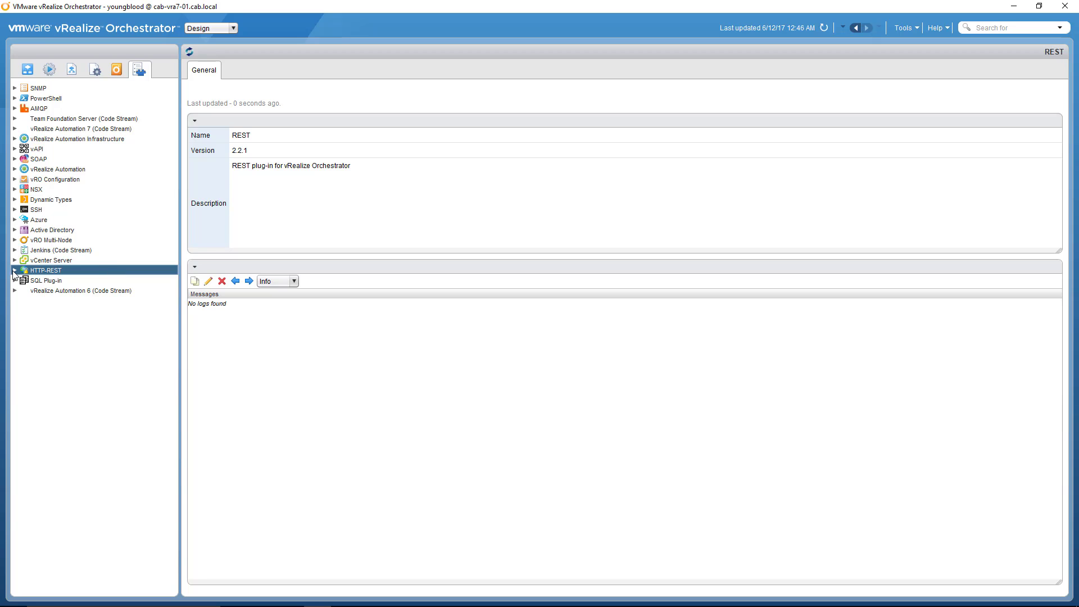
left_click(14, 269)
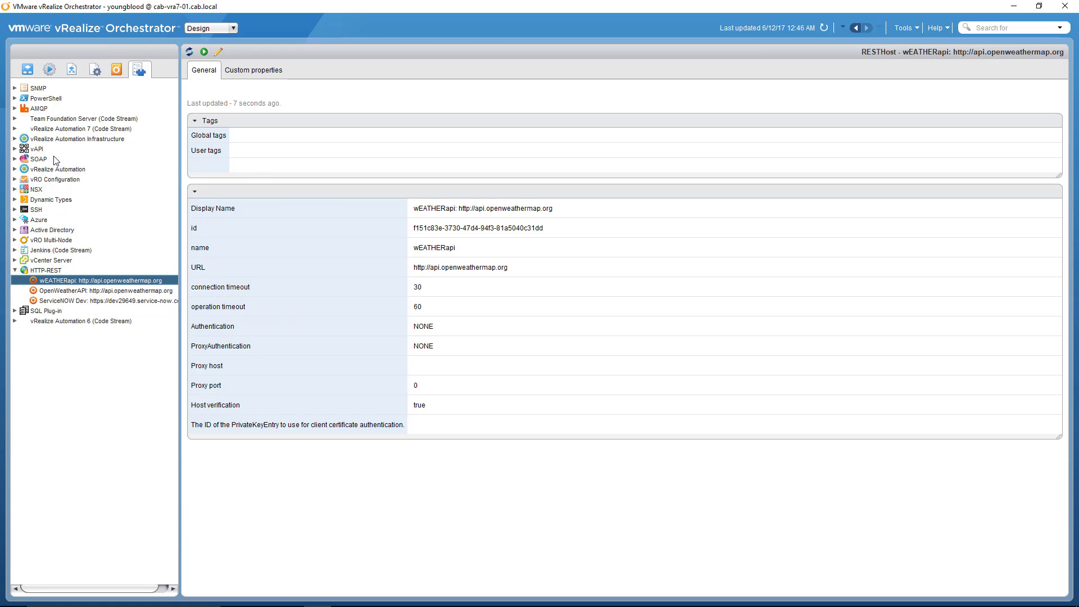
mouse_move(27, 68)
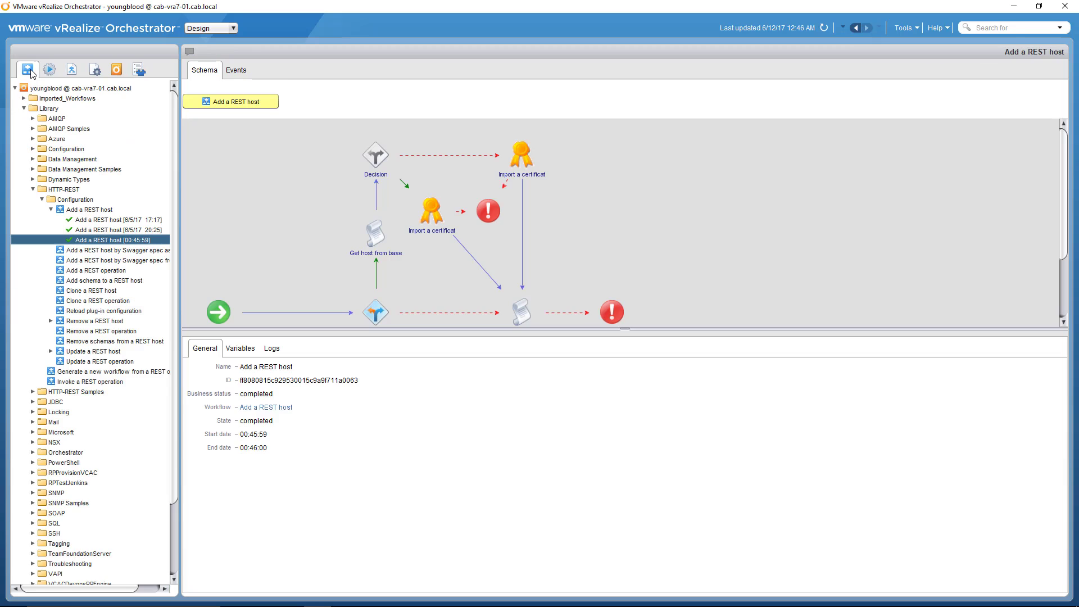
Step: Expand Scratch > WeatherAPI and show Get the Weather's General tab attributes
left_click(32, 189)
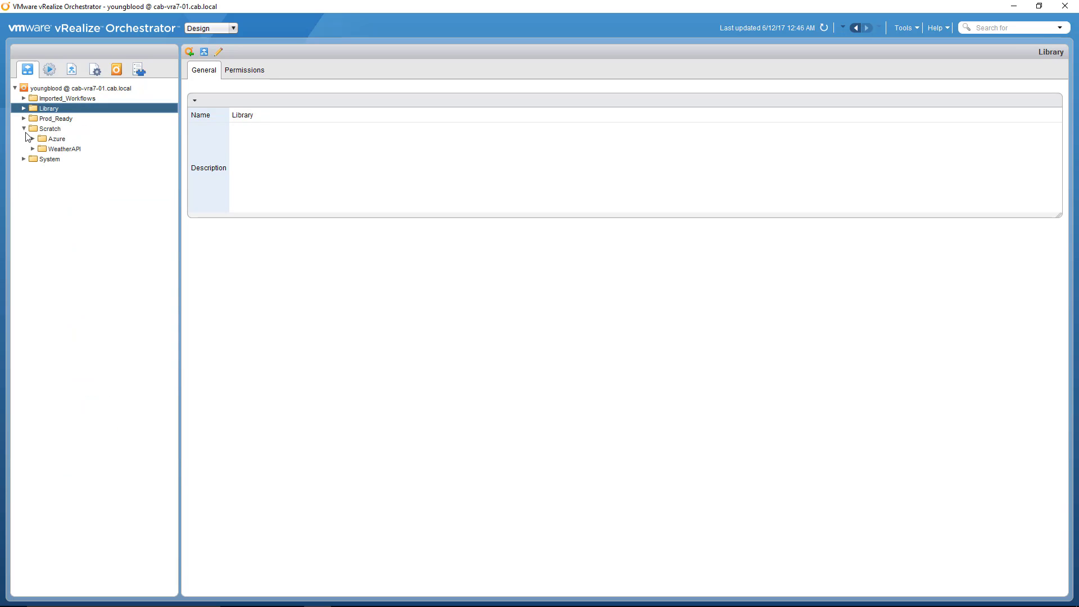
left_click(79, 160)
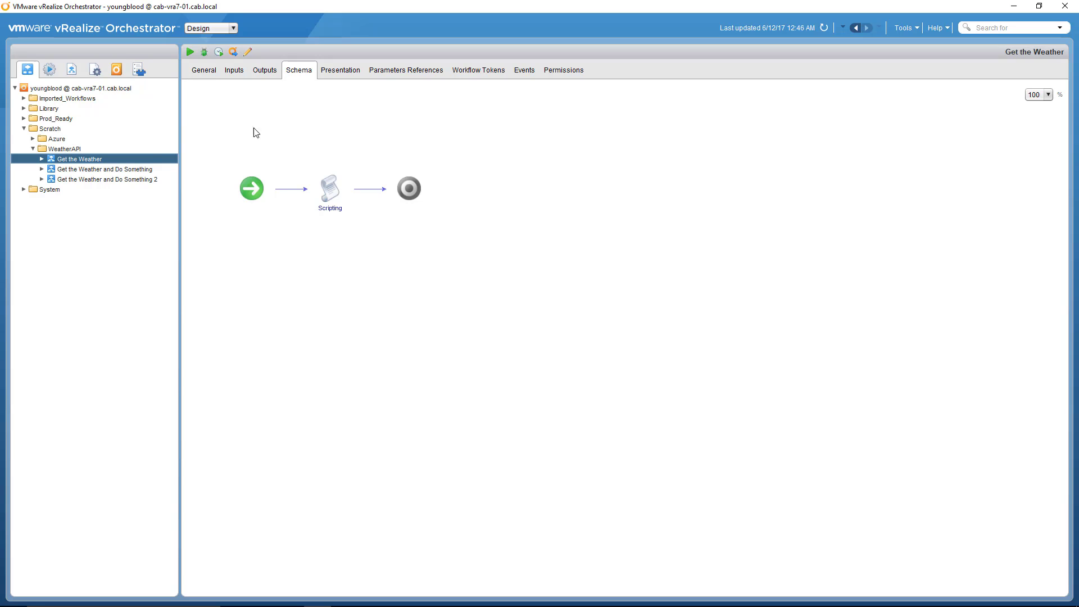
left_click(203, 69)
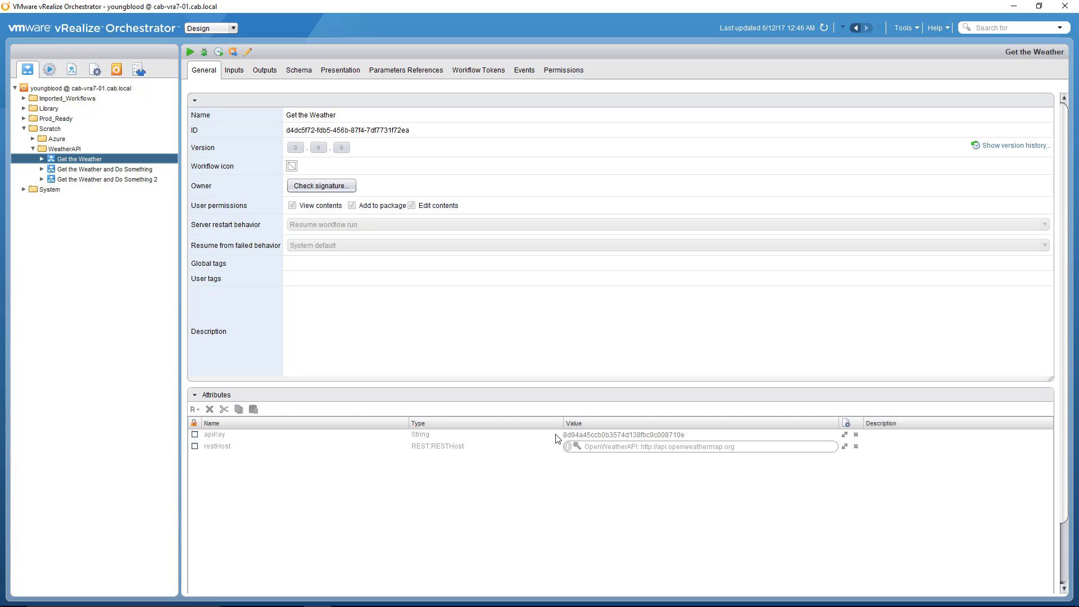
mouse_move(669, 460)
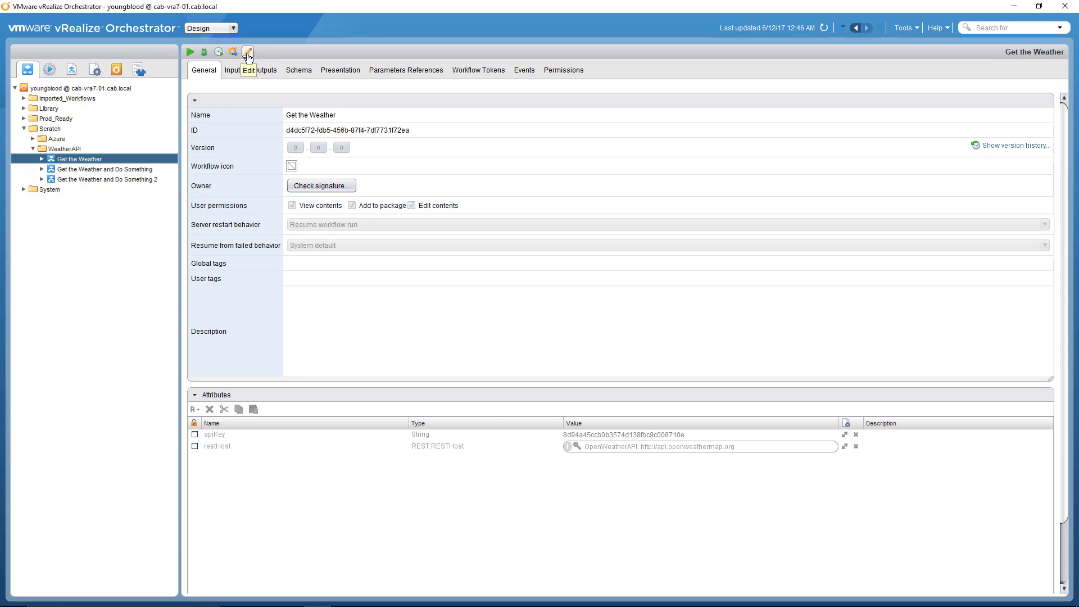
Step: Edit Get the Weather and browse REST hosts for restHost, keeping OpenWeatherAPI
left_click(247, 52)
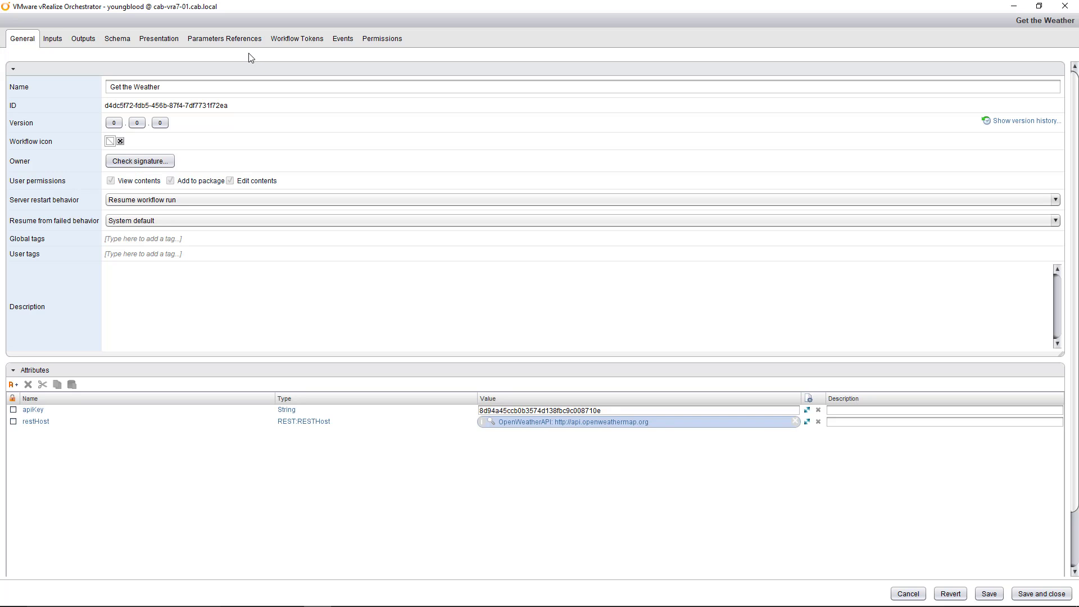
mouse_move(469, 423)
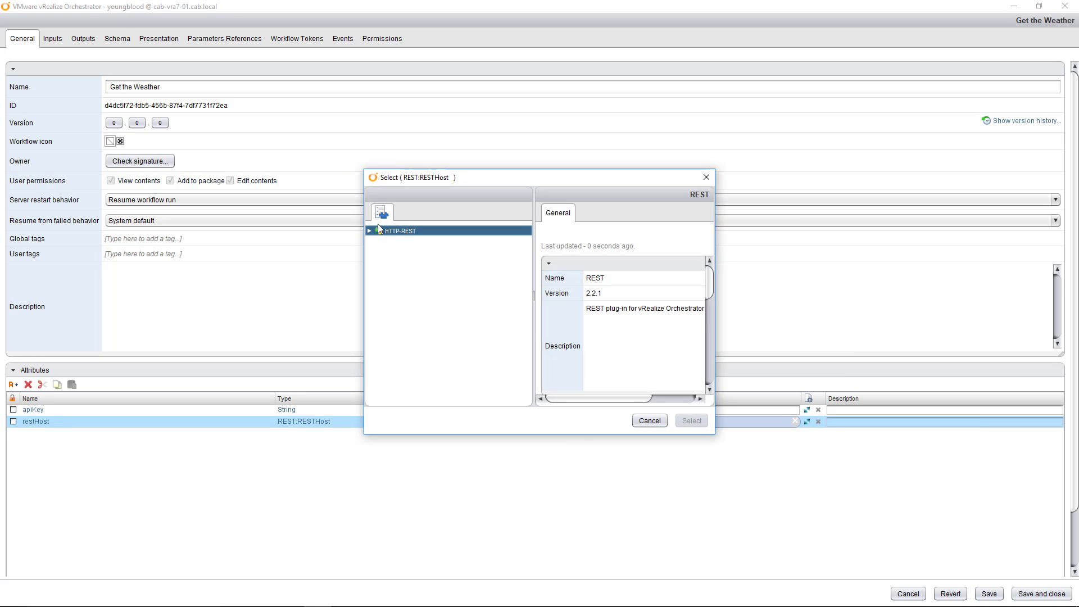
left_click(370, 231)
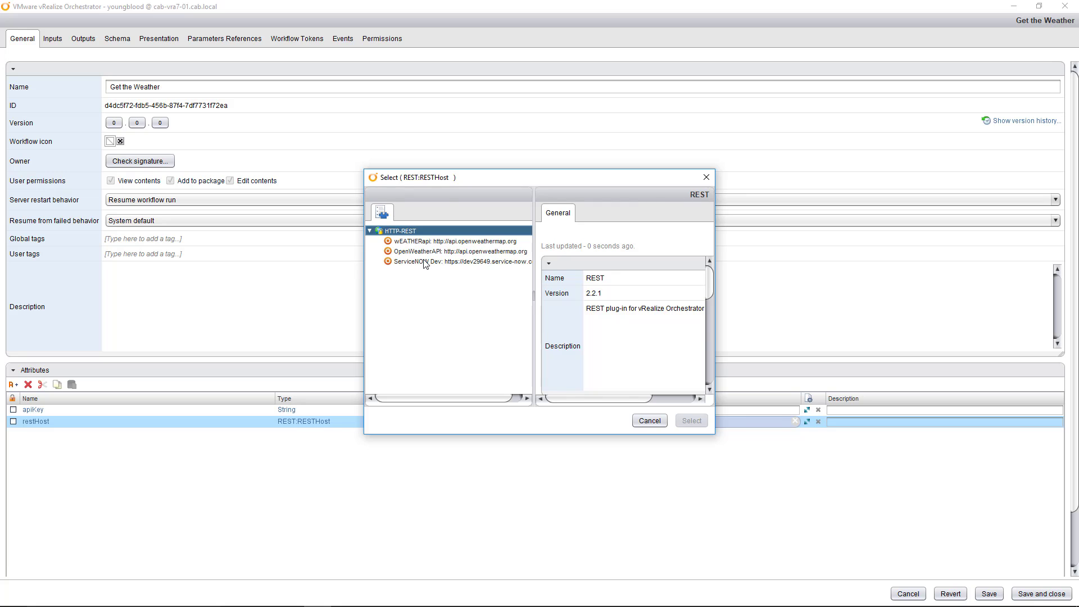
left_click(690, 420)
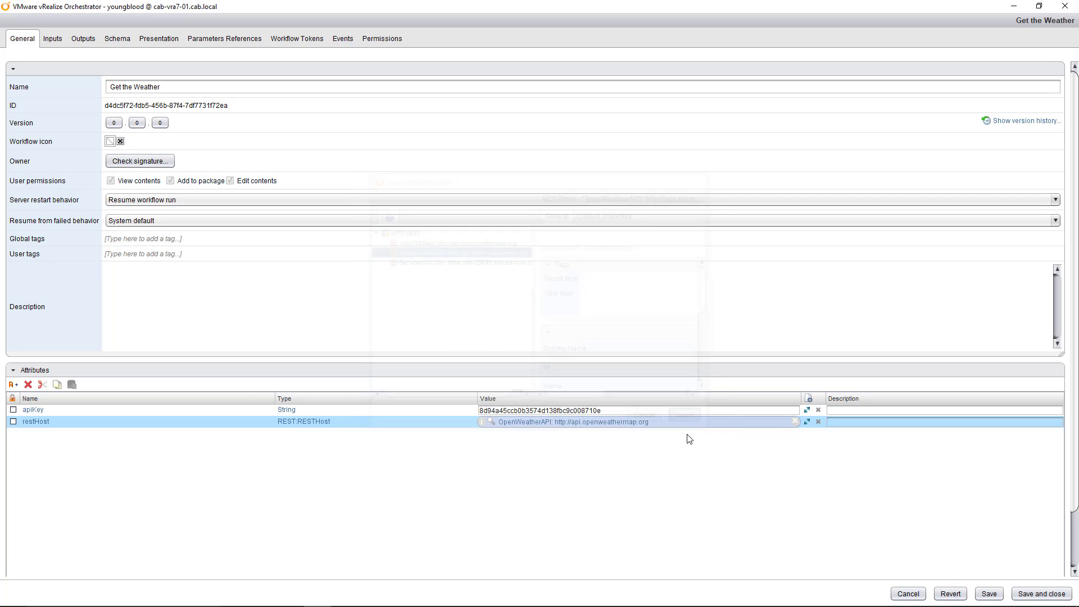
left_click(303, 421)
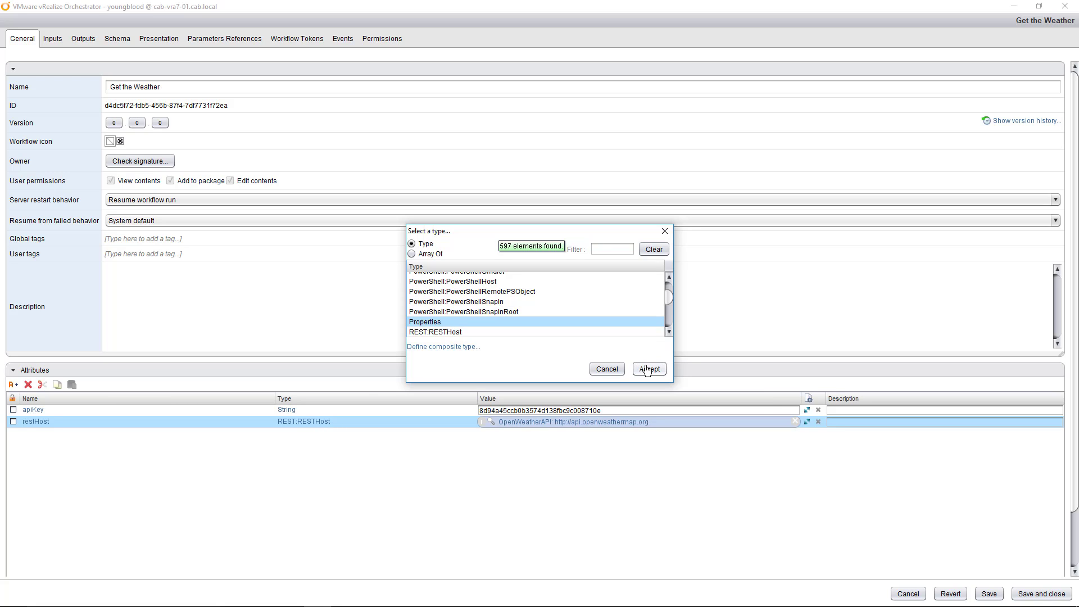
Step: Retype restHost, briefly trying string, and settle on REST:RESTHost
left_click(648, 369)
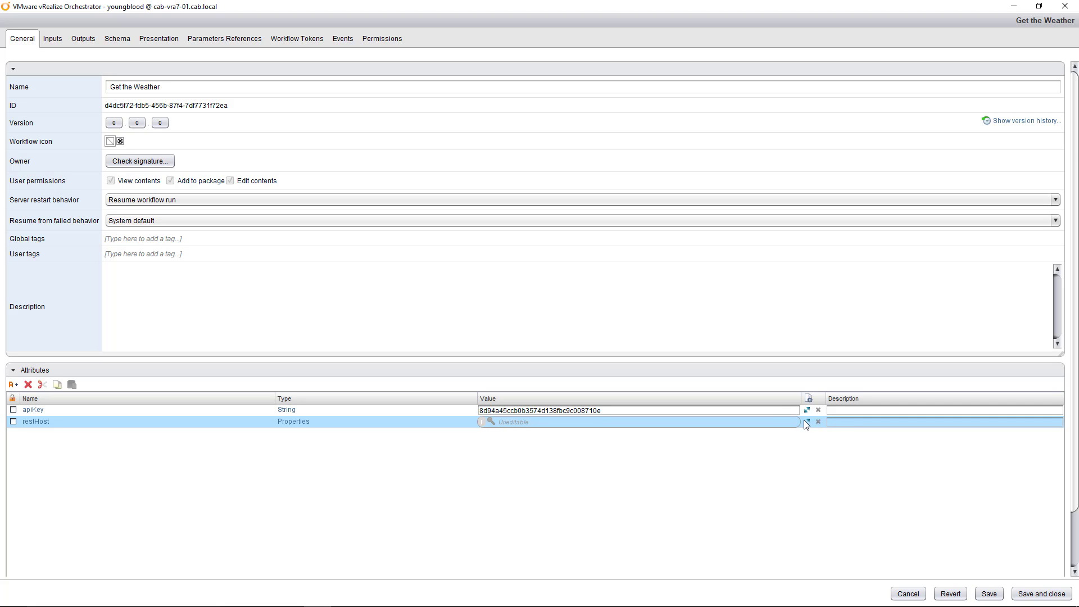
mouse_move(807, 426)
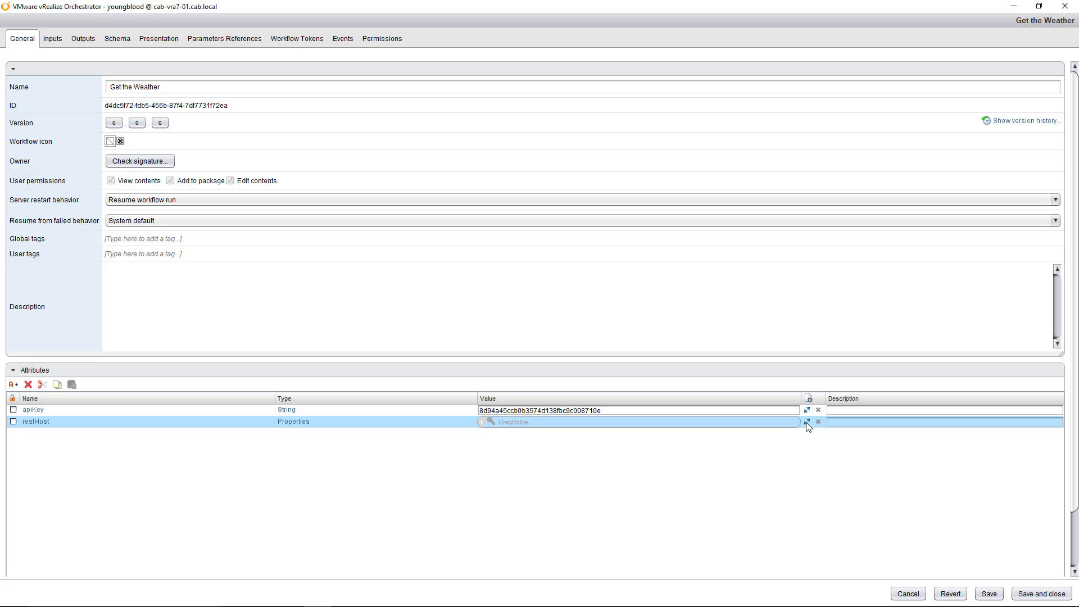
left_click(292, 421)
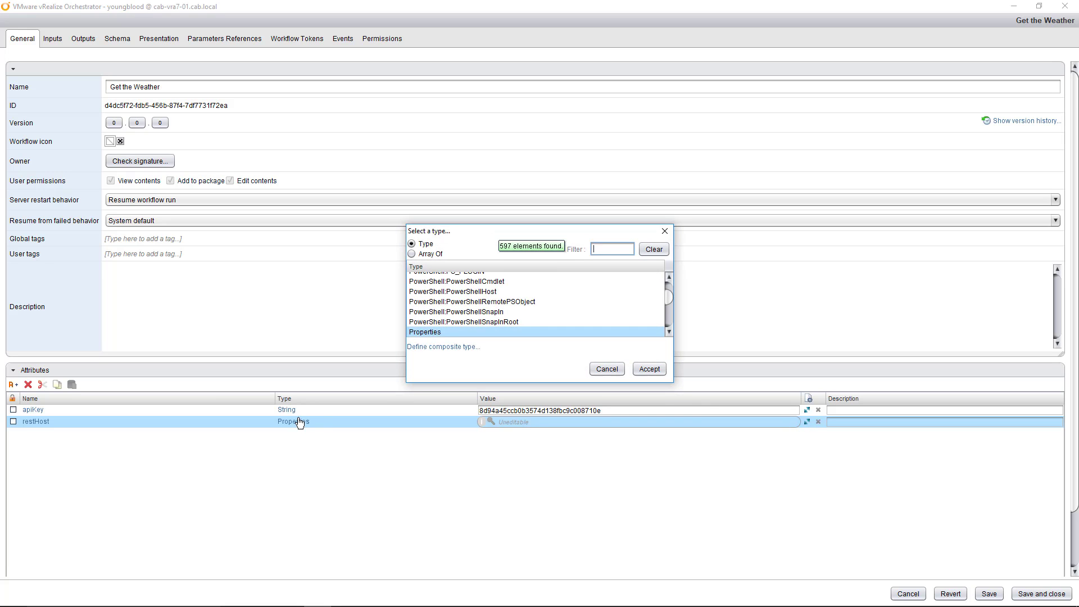
type("string")
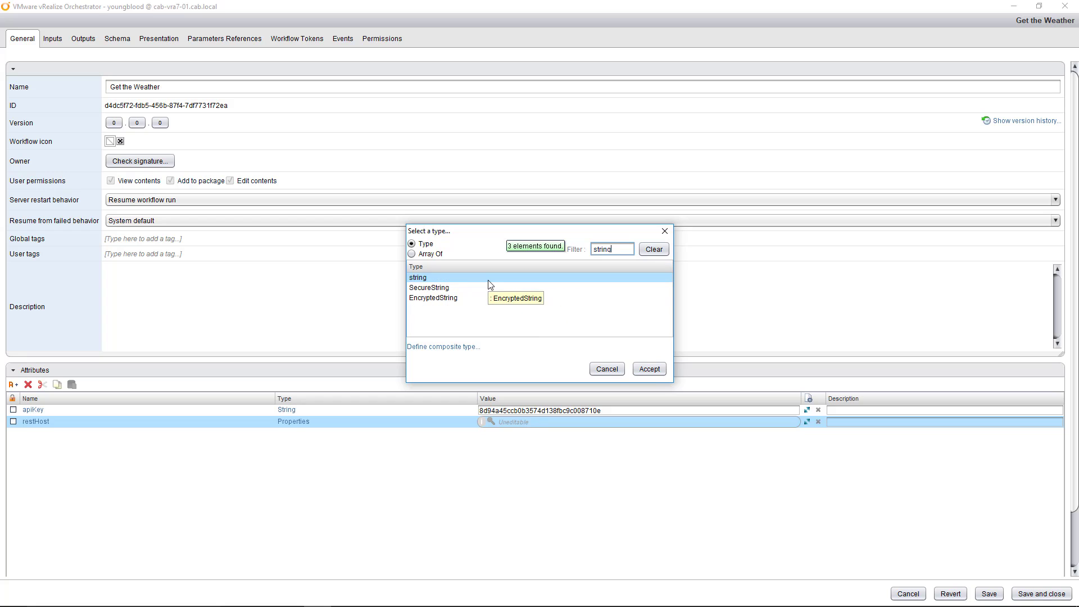
left_click(647, 368)
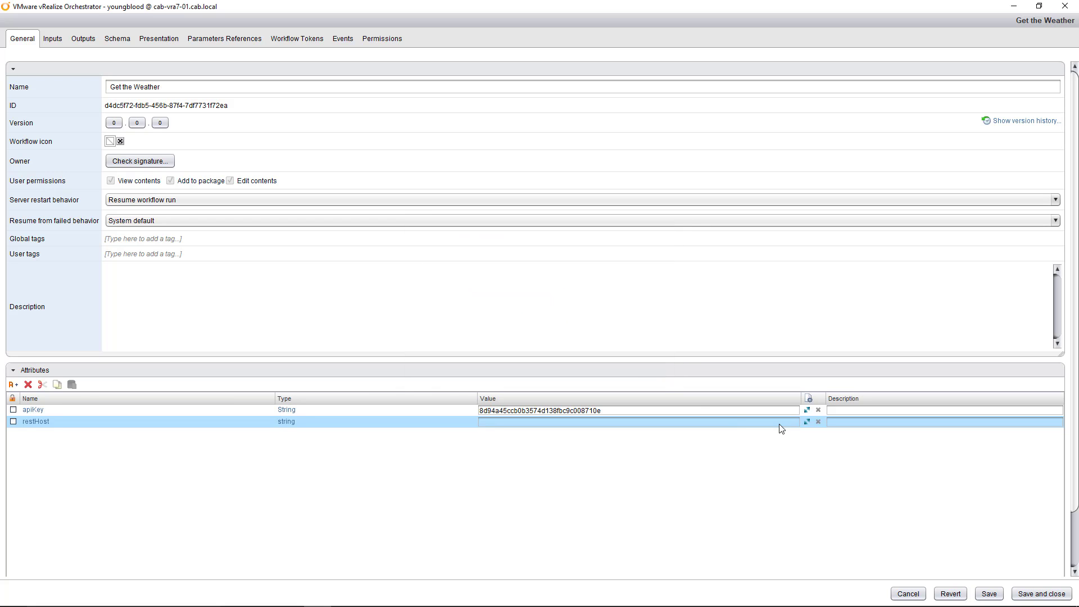
mouse_move(626, 430)
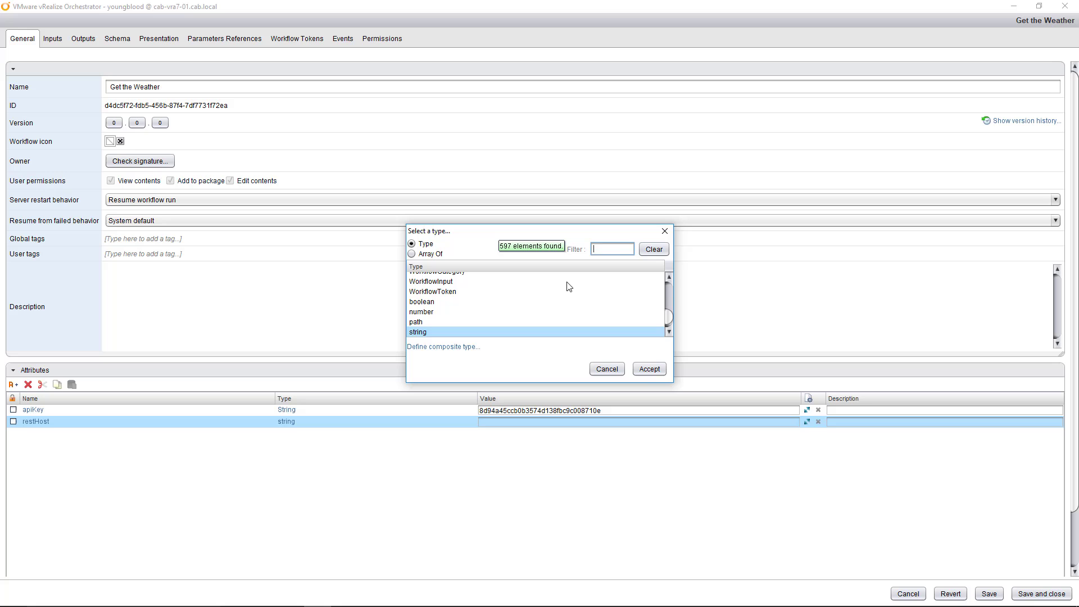
type("rest")
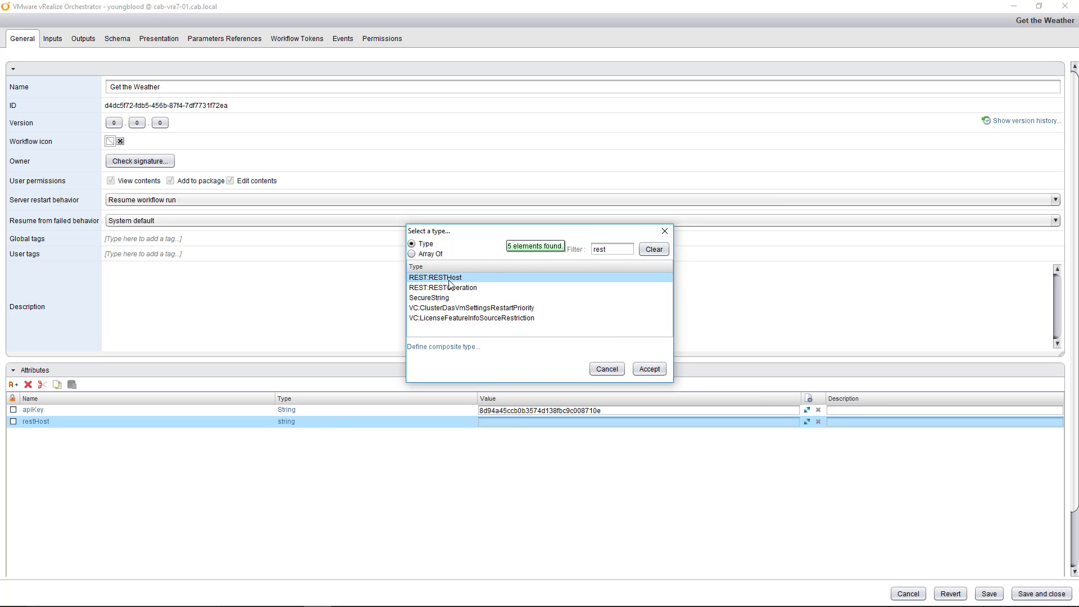
left_click(648, 369)
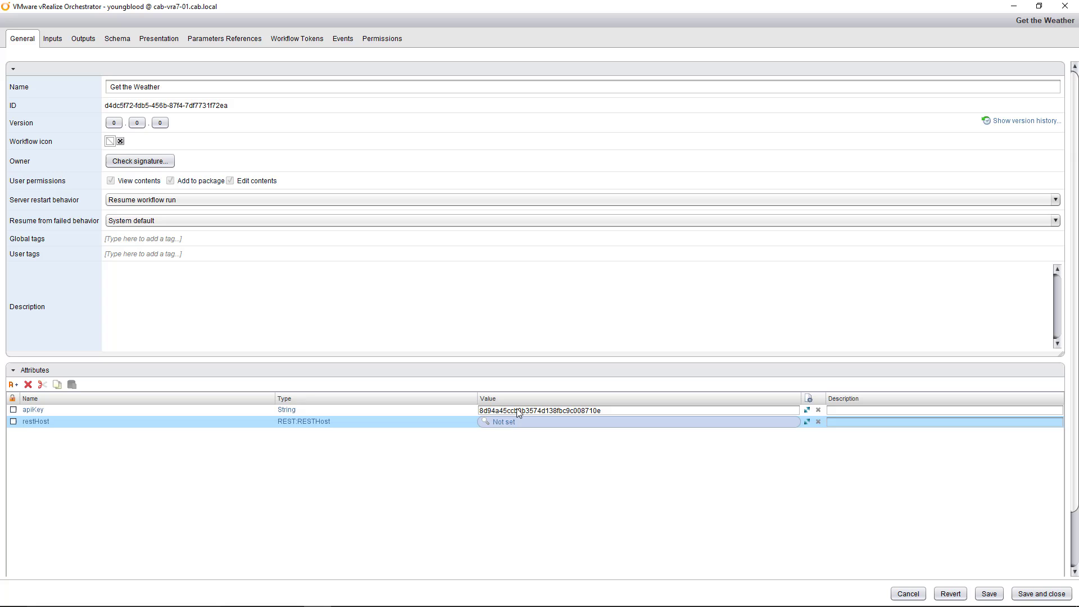
mouse_move(509, 424)
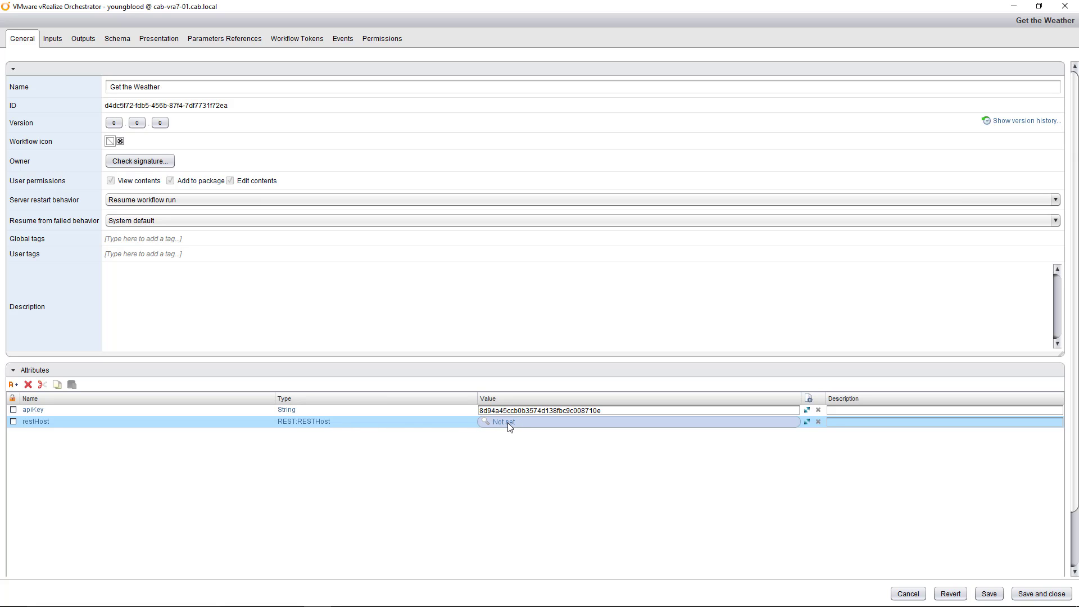
mouse_move(547, 438)
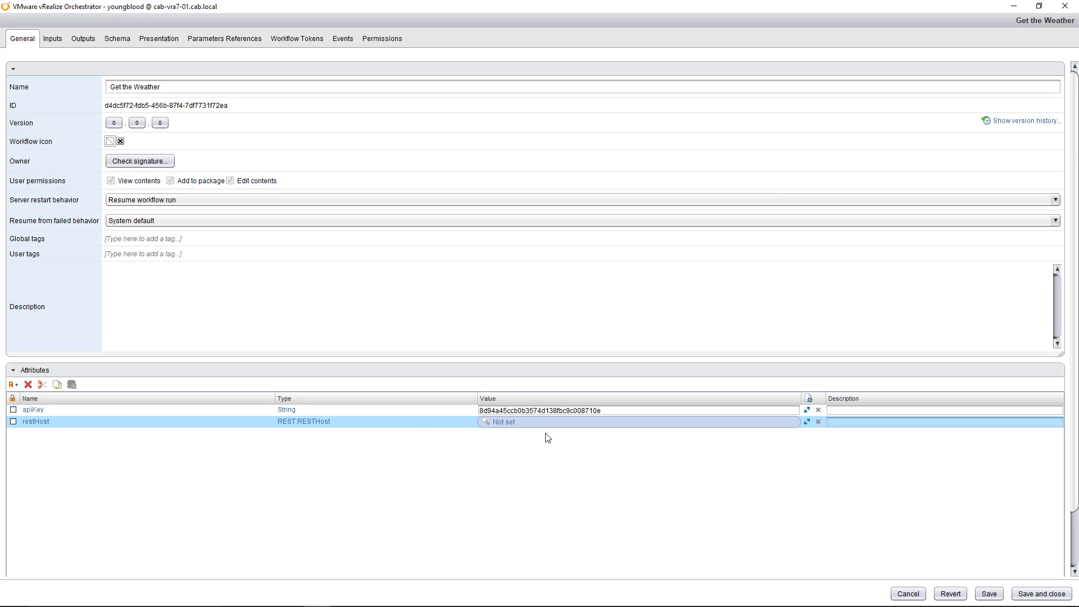
Step: Pick OpenWeatherAPI under HTTP-REST as restHost's value and view the inputs
left_click(486, 422)
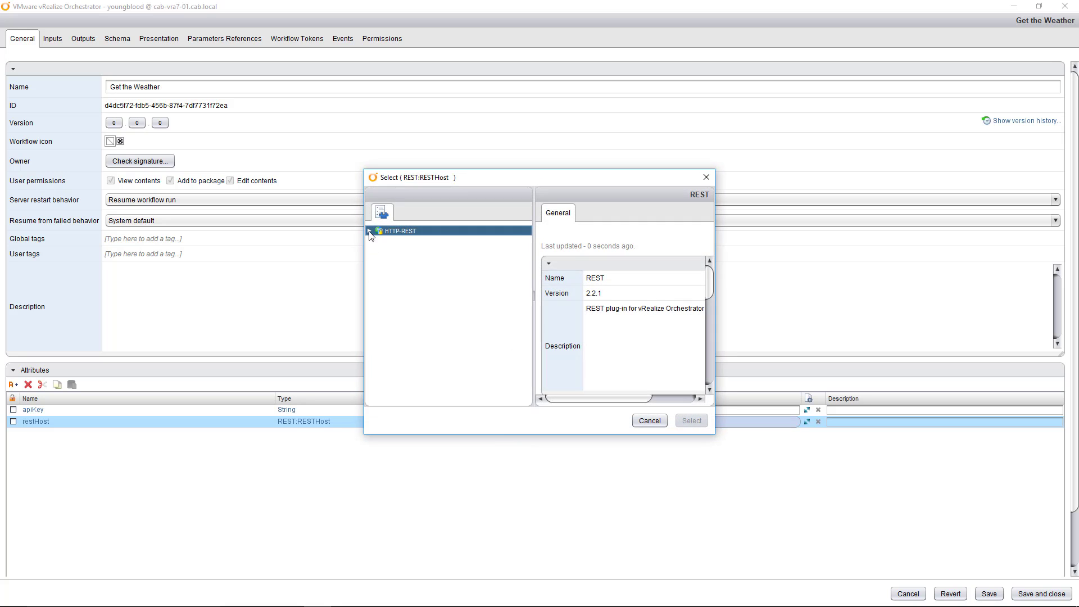
left_click(369, 230)
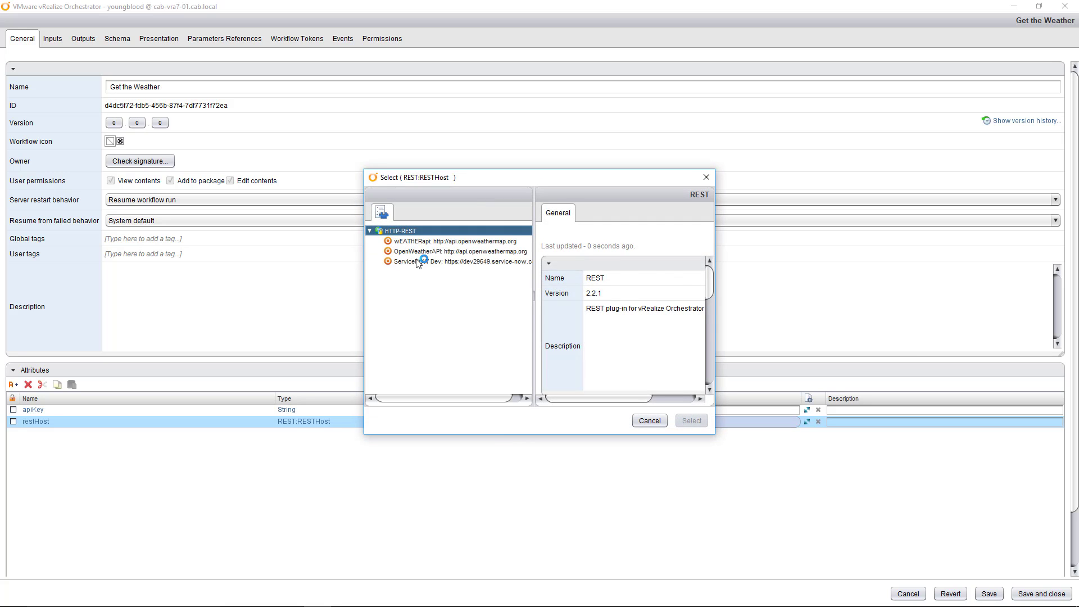
left_click(691, 421)
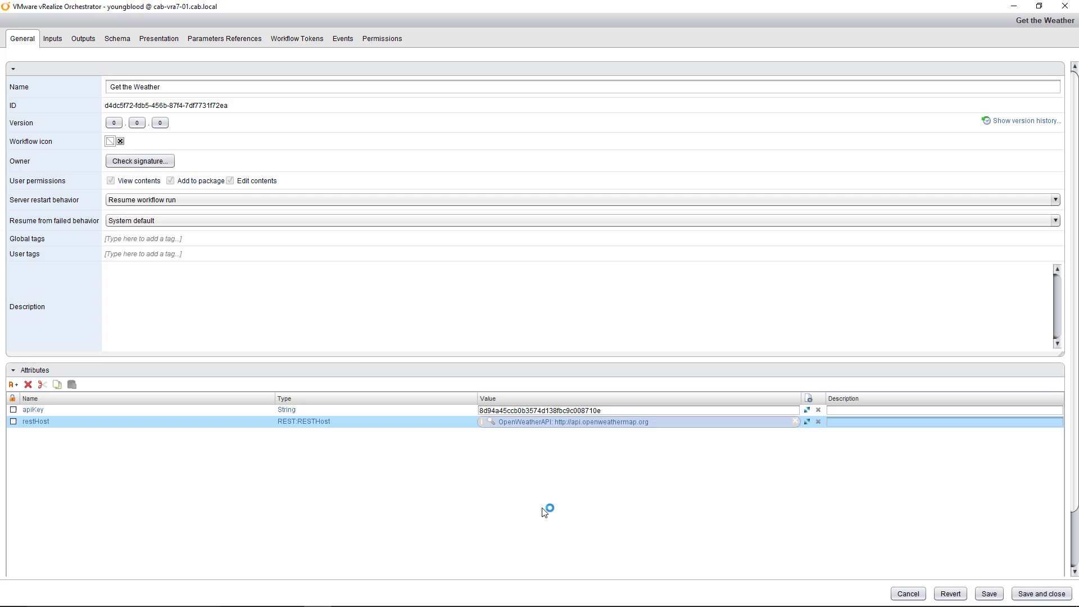
mouse_move(79, 56)
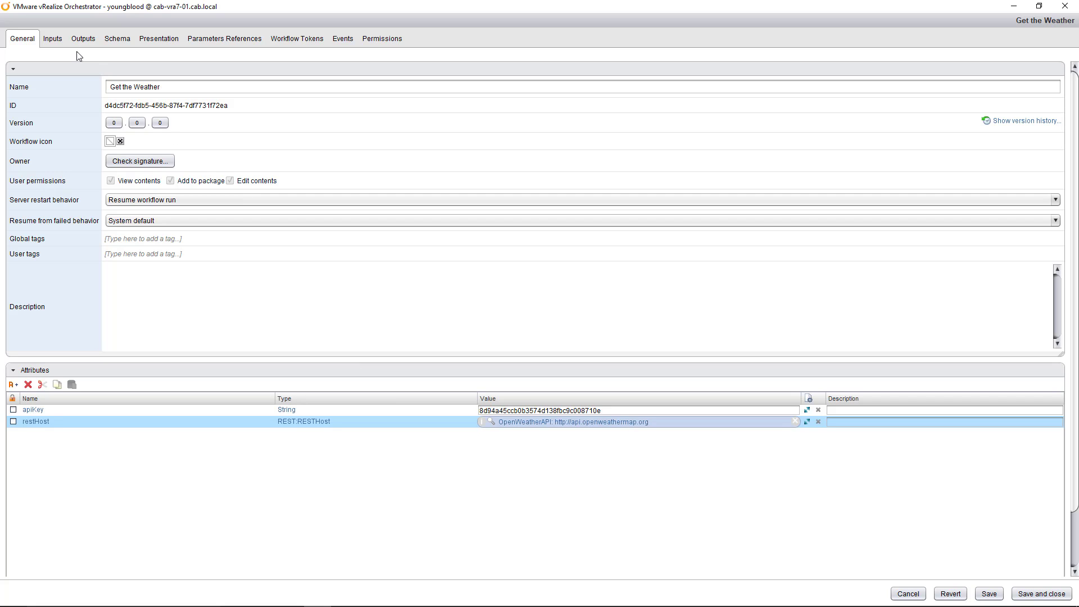
left_click(53, 38)
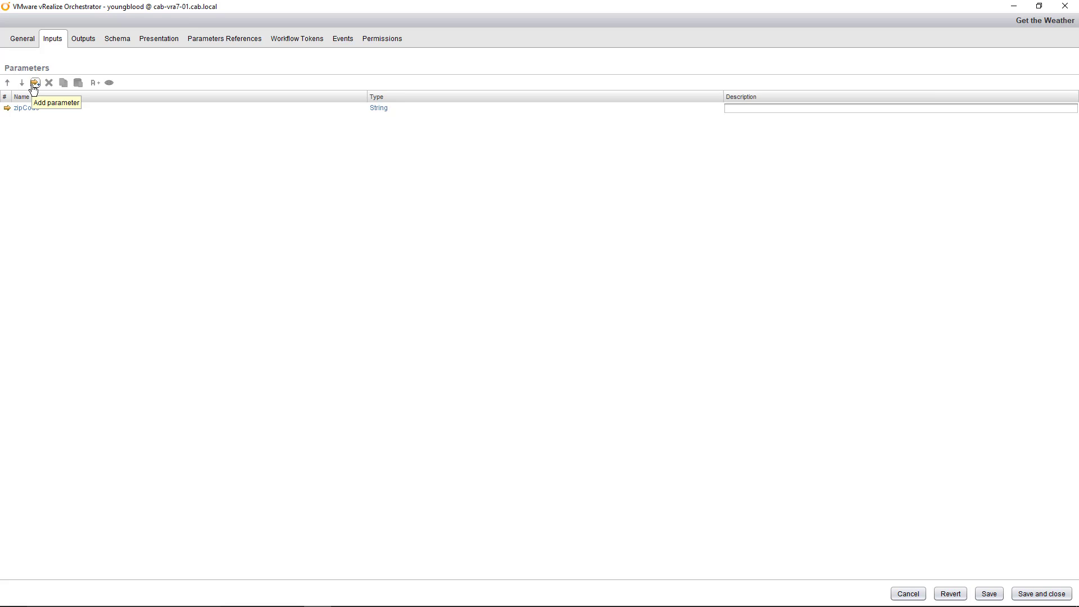
Step: Check the empty Outputs tab, then view the schema with its single Scripting task
left_click(83, 38)
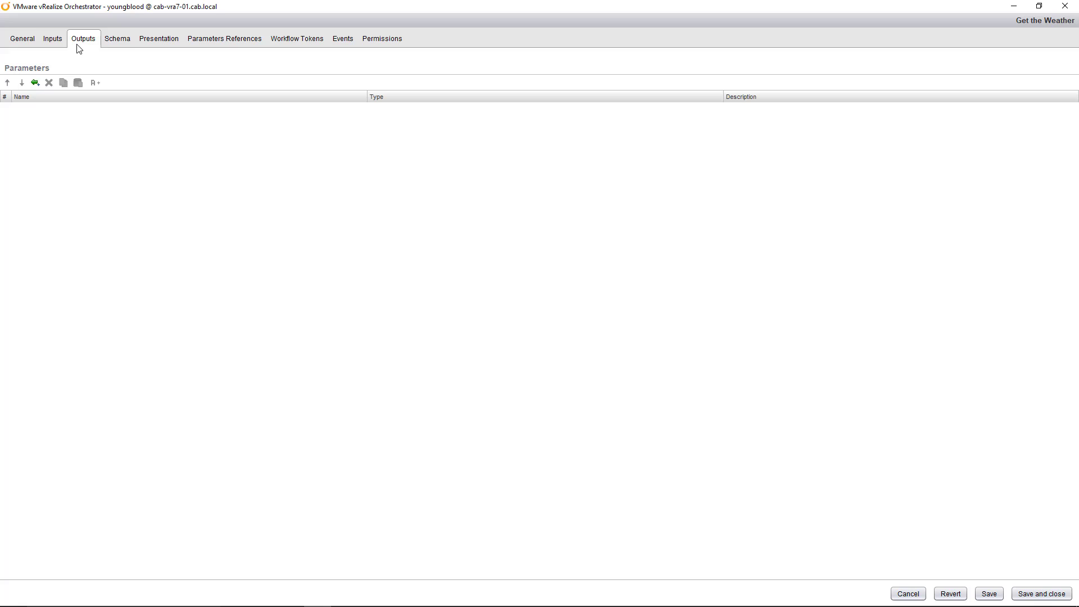
left_click(117, 38)
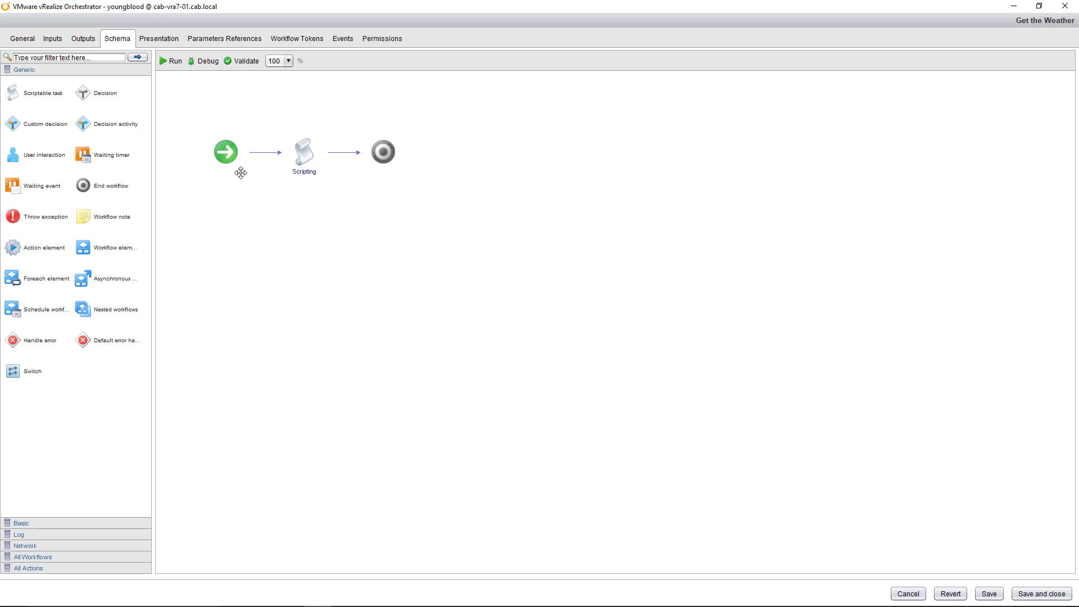
mouse_move(298, 141)
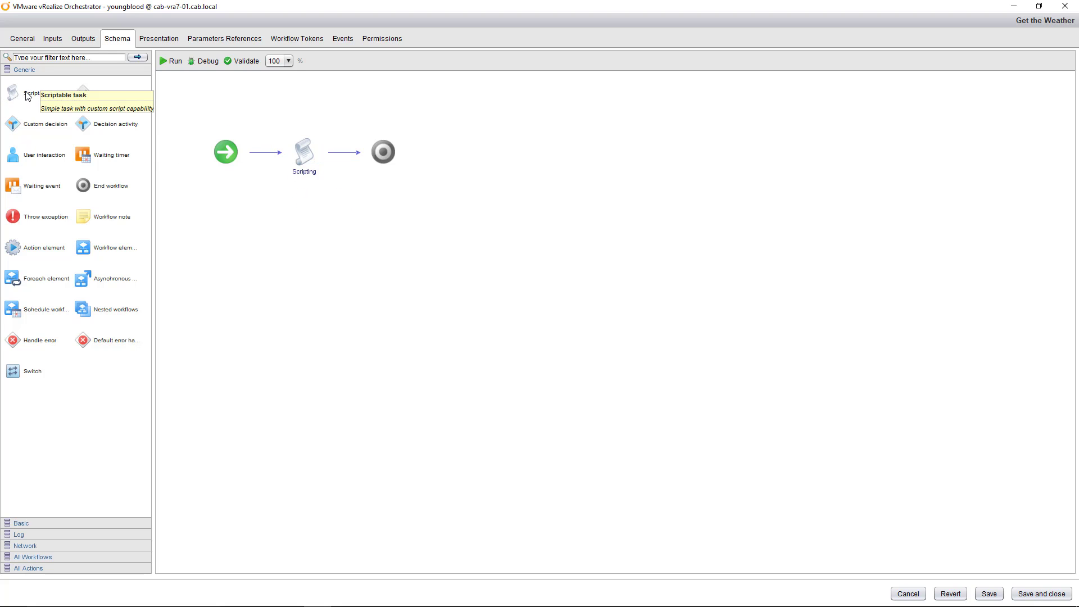
left_click(37, 93)
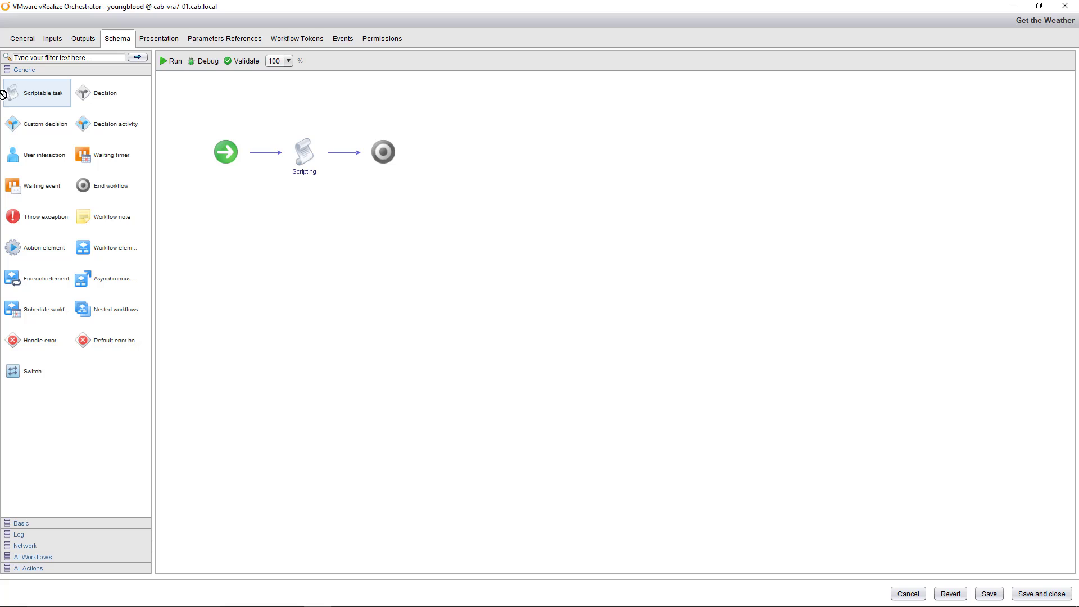
Step: Review the Scripting task's apiKey, zipCode and restHost inputs and five unset outputs, then view its script
double_click(304, 148)
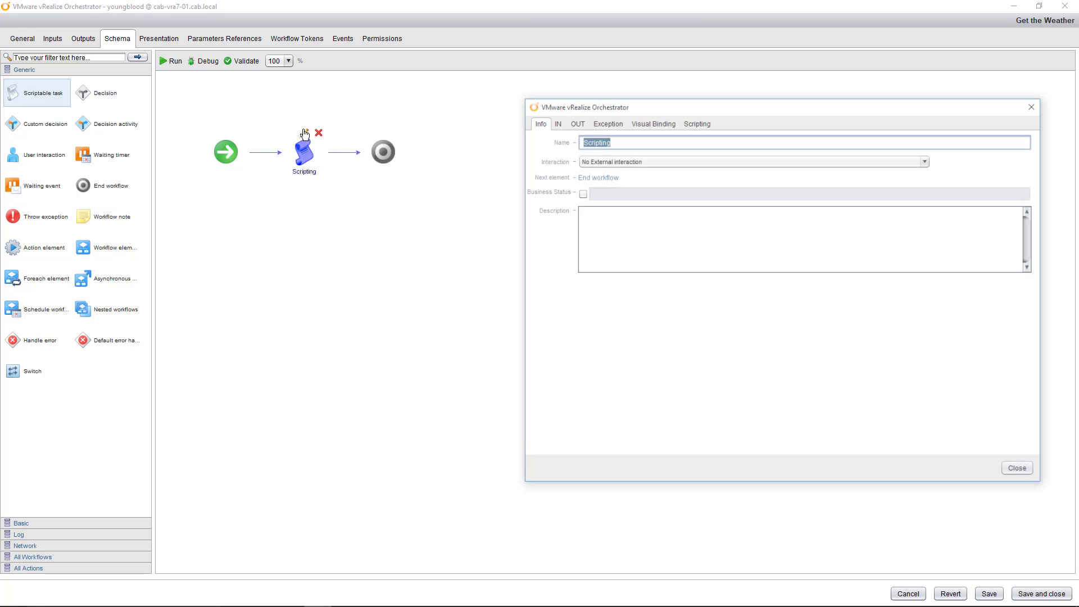
left_click(558, 122)
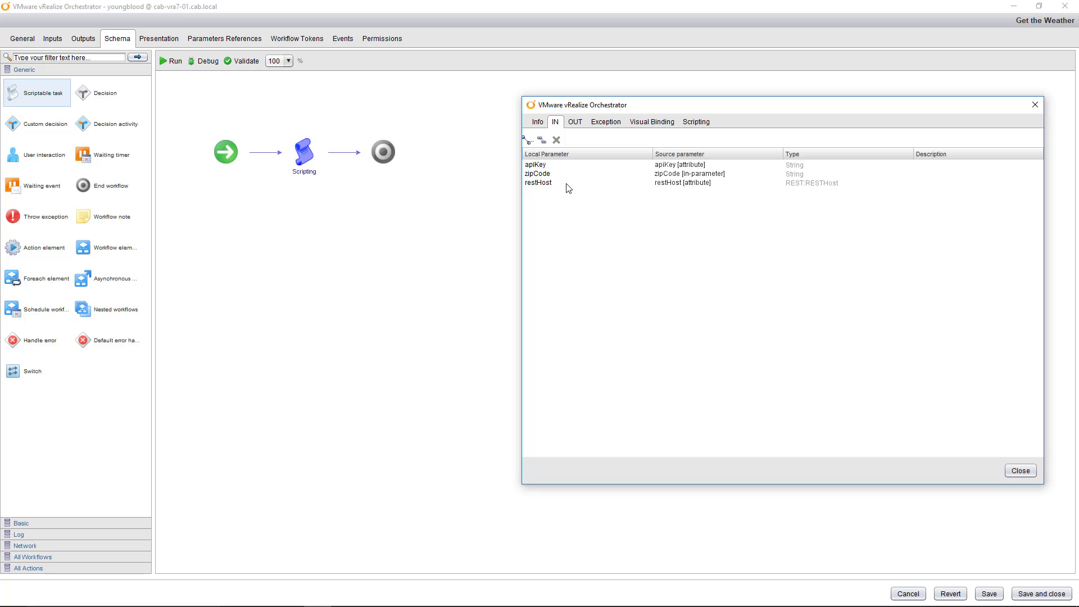
mouse_move(317, 95)
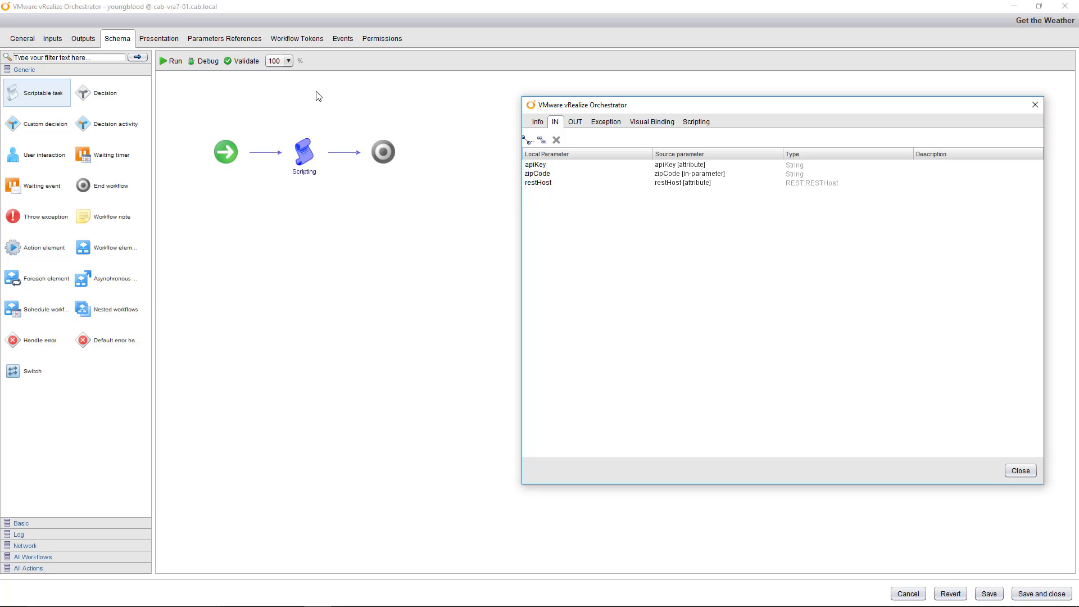
mouse_move(236, 135)
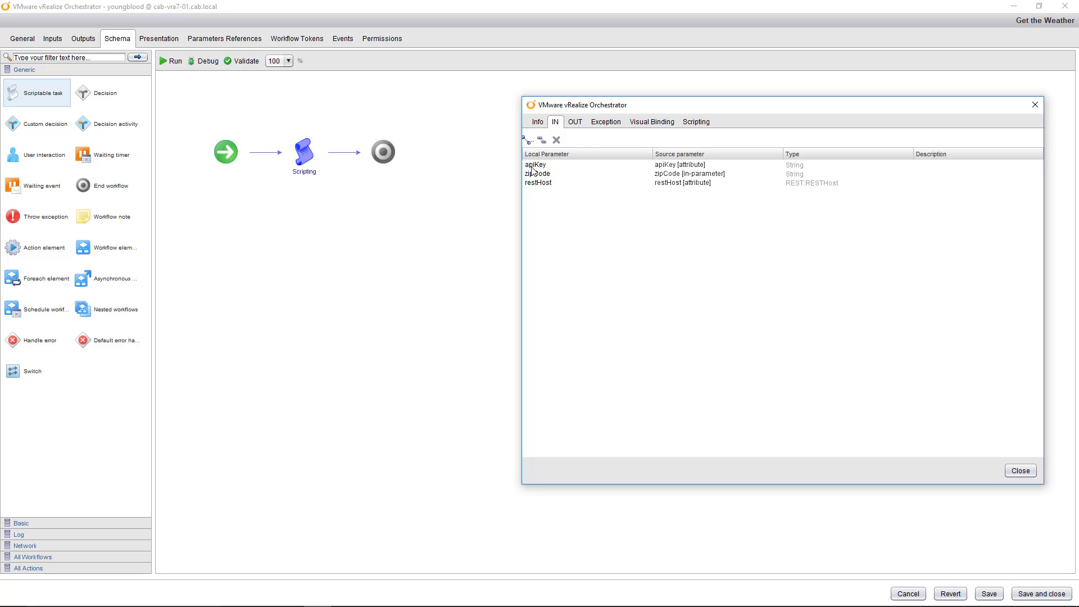
mouse_move(535, 188)
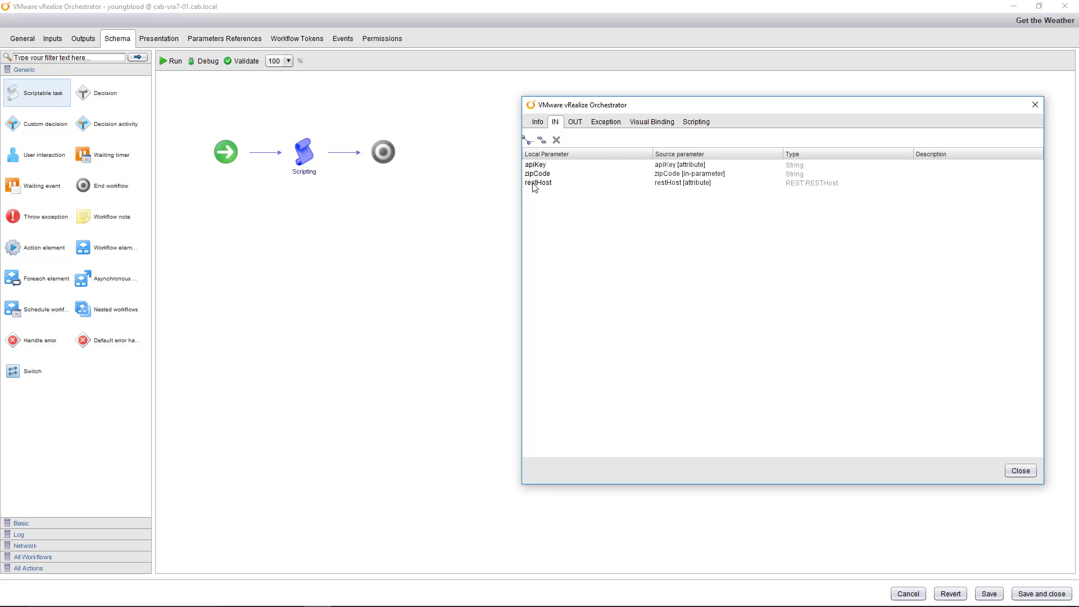
left_click(575, 122)
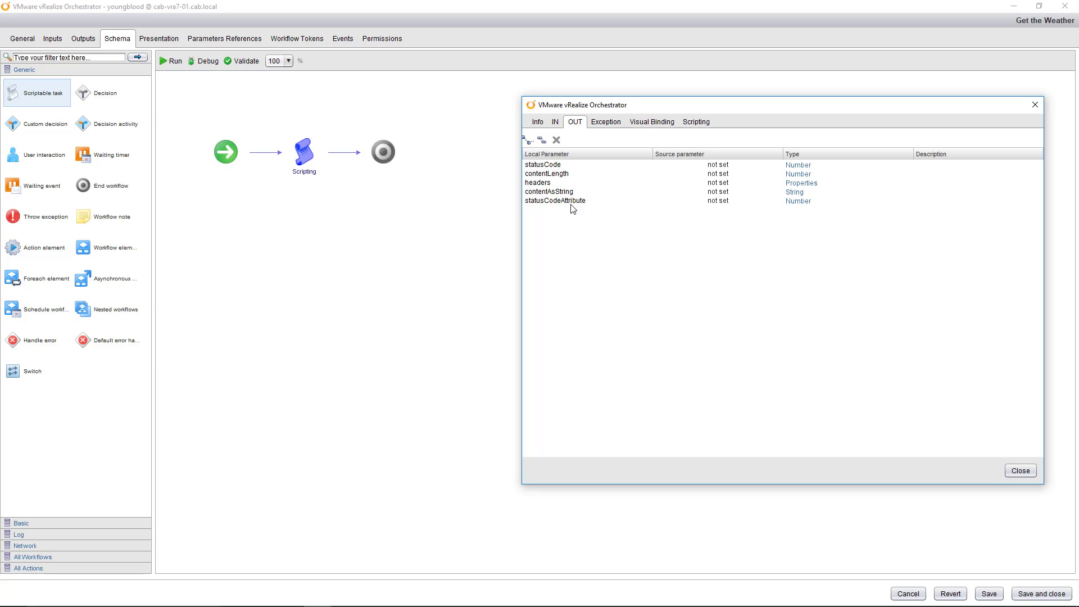
mouse_move(699, 176)
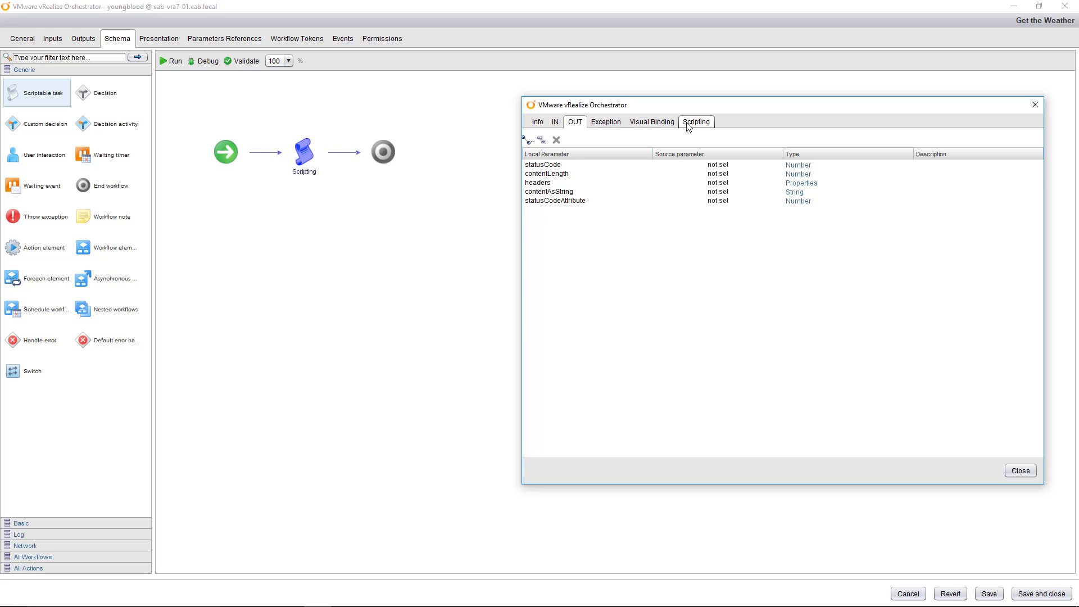
left_click(695, 122)
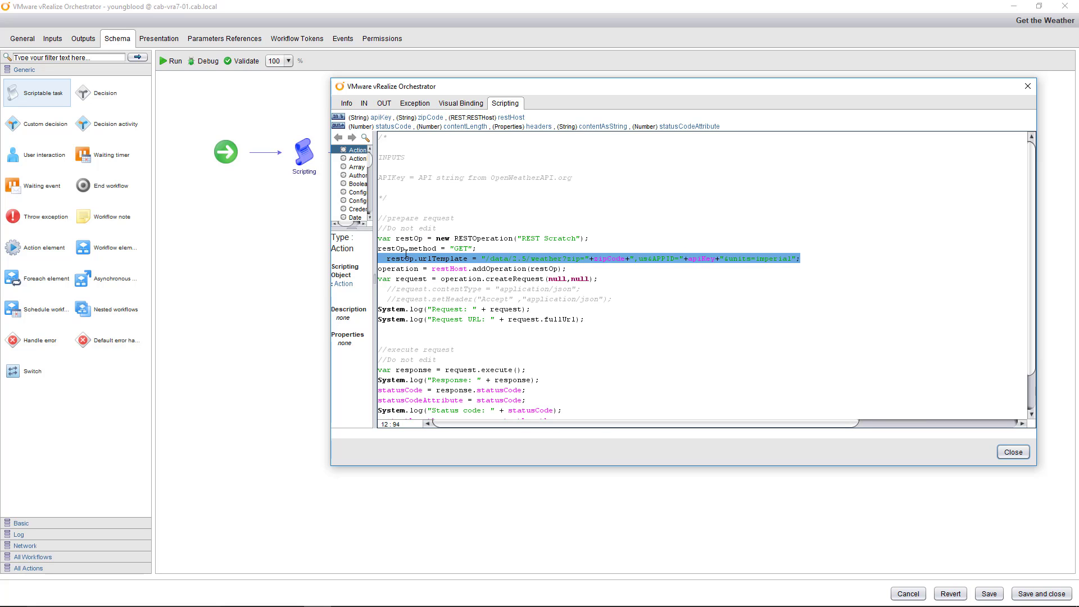
Step: Inspect the urlTemplate's weather path and zipCode against the task's input parameters
double_click(407, 239)
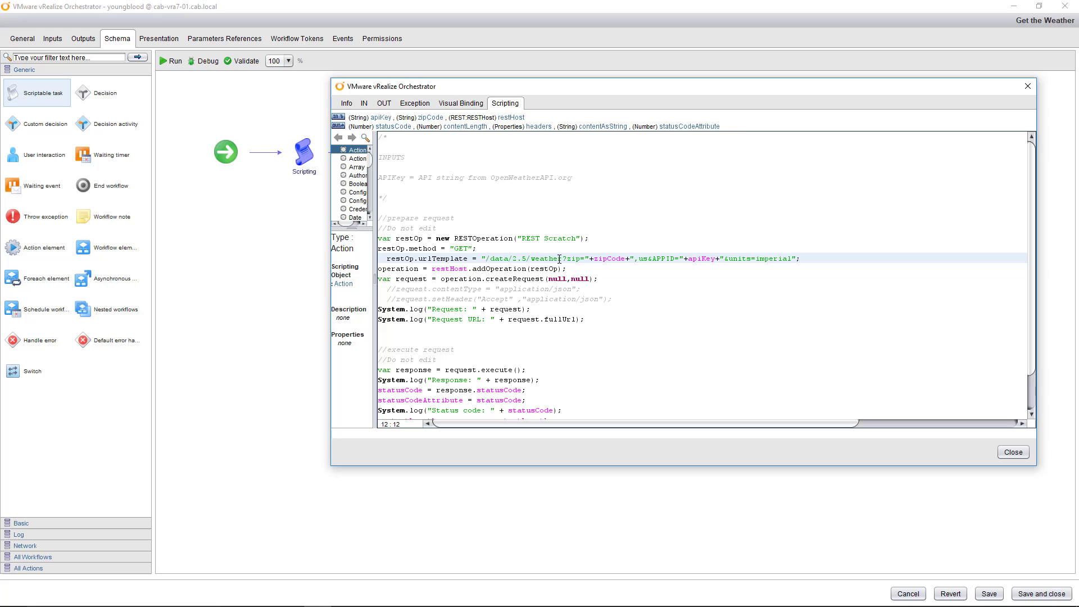
double_click(608, 258)
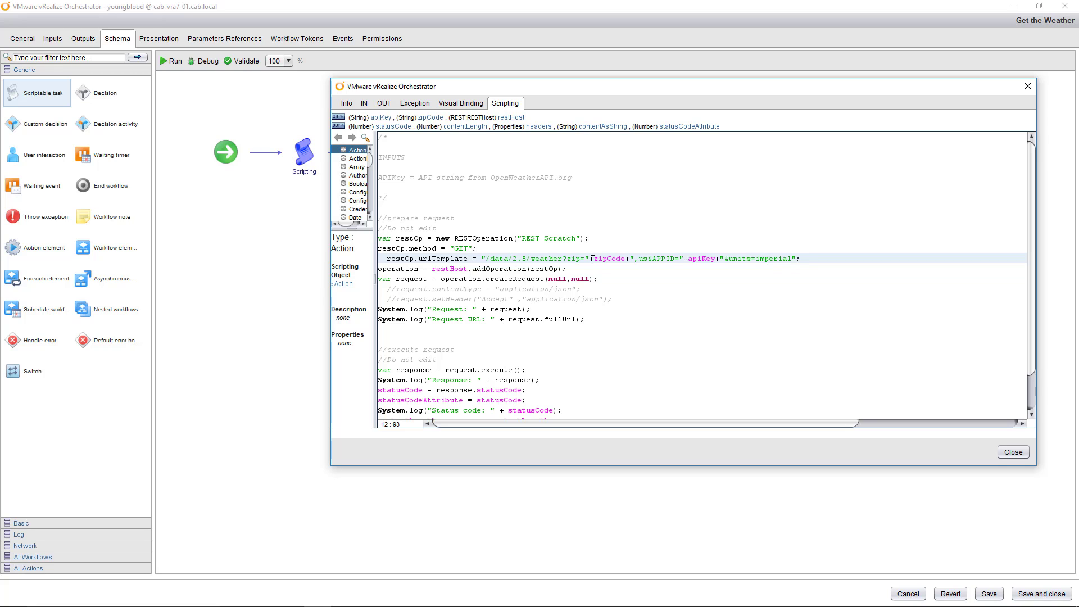
left_click(364, 103)
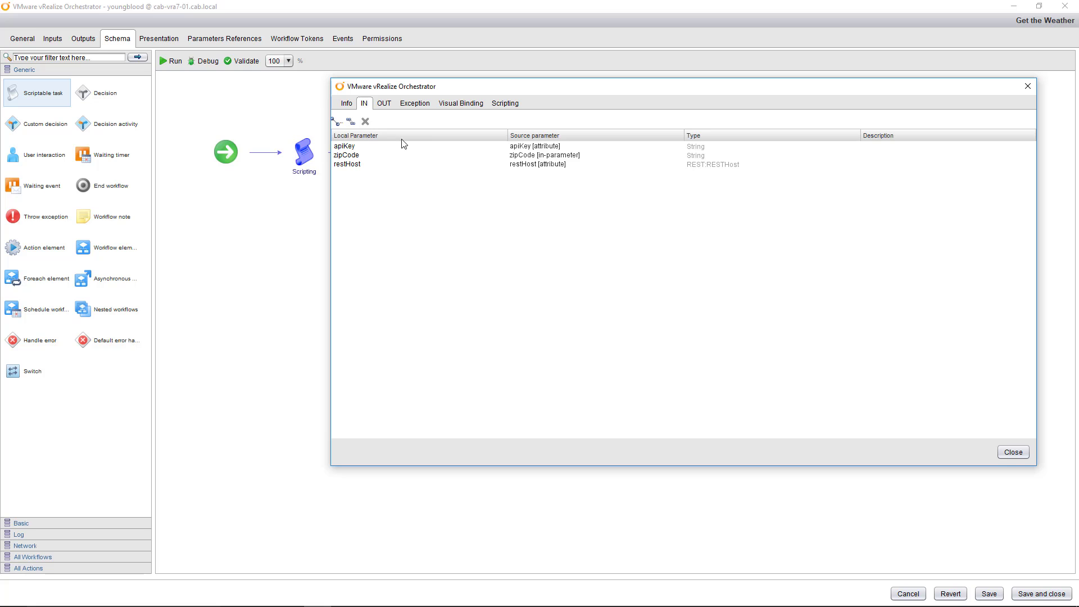
left_click(505, 102)
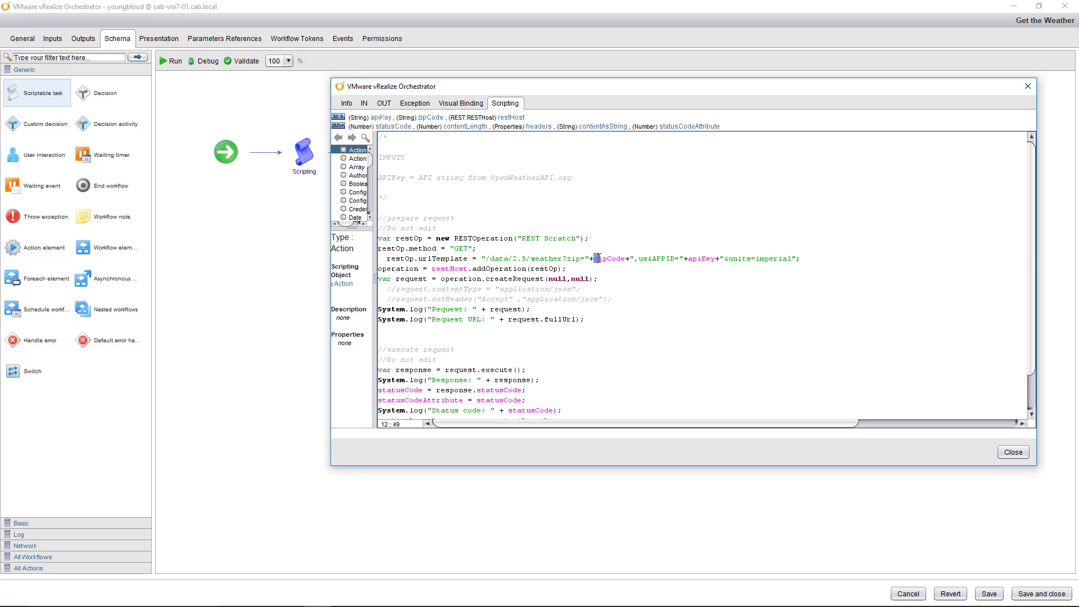
double_click(610, 258)
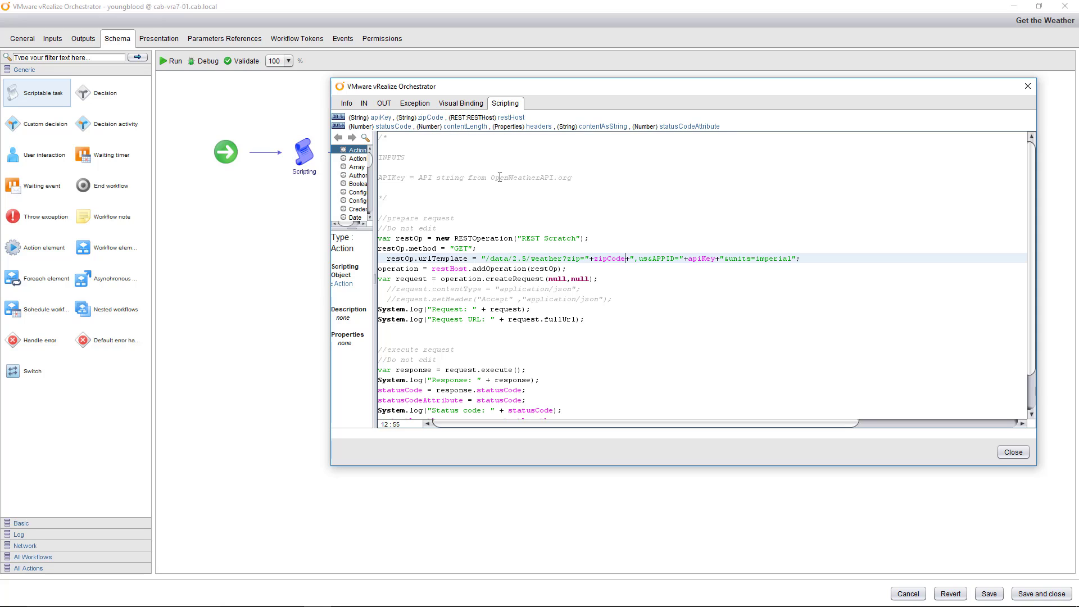
Step: Restore 'OpenWeatherAPI' in the inputs comment and close the script editor
double_click(515, 178)
type("restHost")
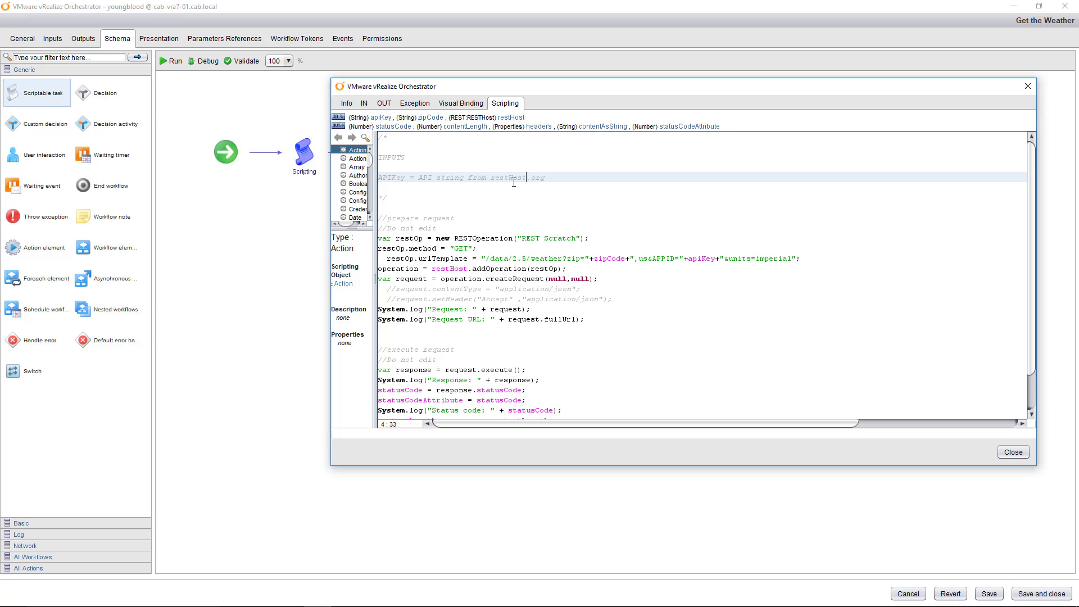
type("OpenWeatherAPI")
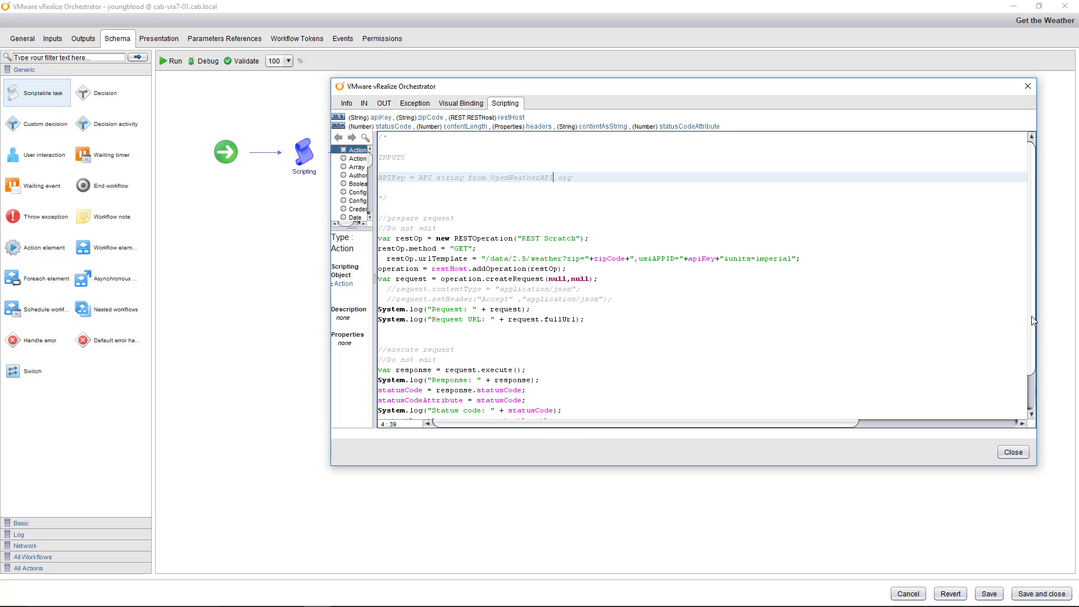
mouse_move(1015, 267)
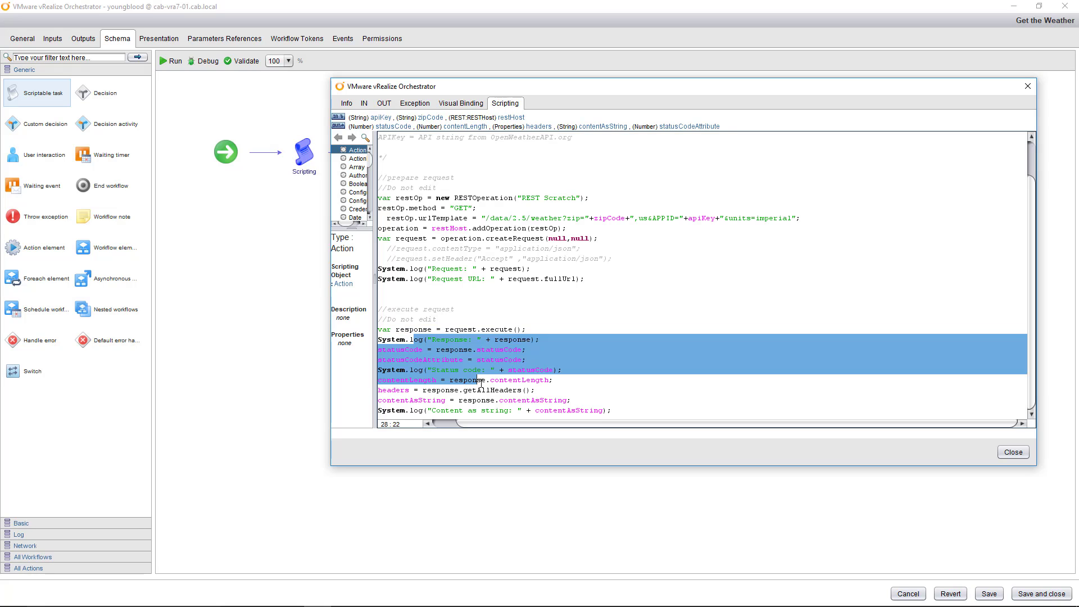
left_click(1012, 452)
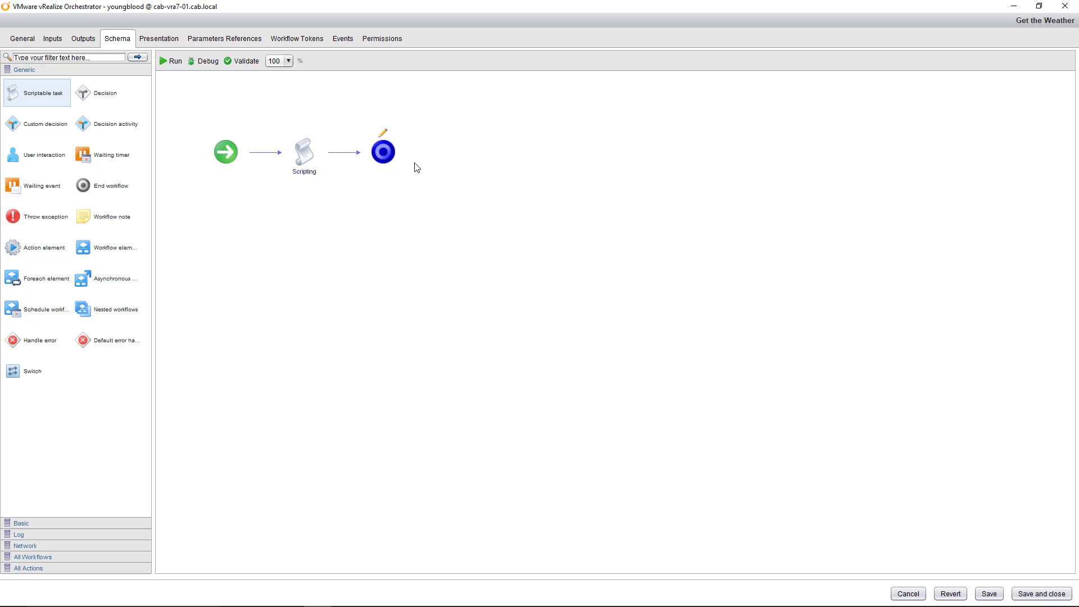
mouse_move(204, 103)
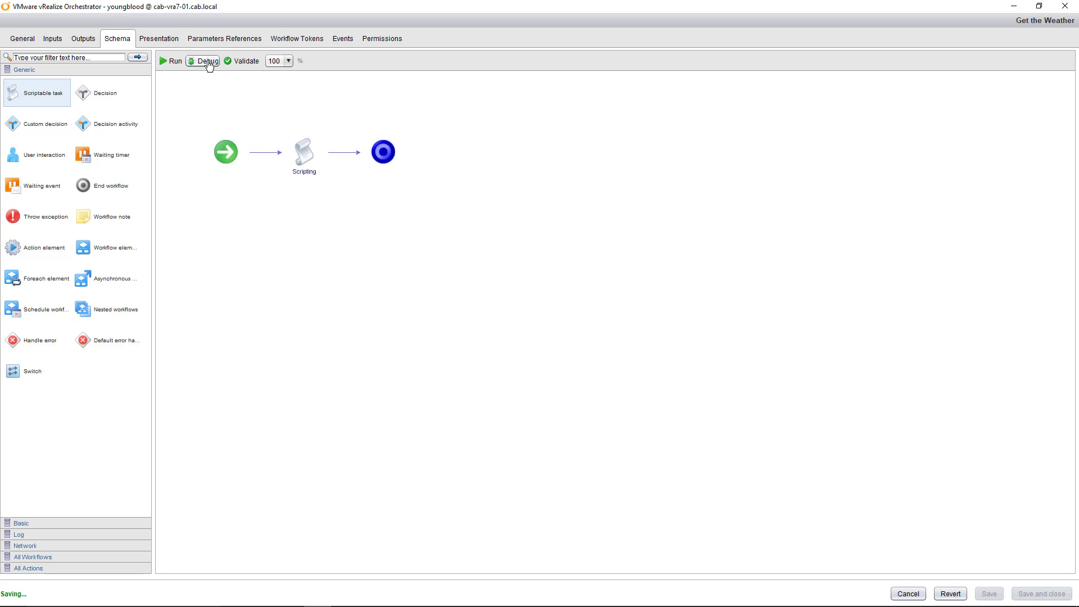
Step: Start a debug run of Get the Weather with zipCode 90210
left_click(203, 61)
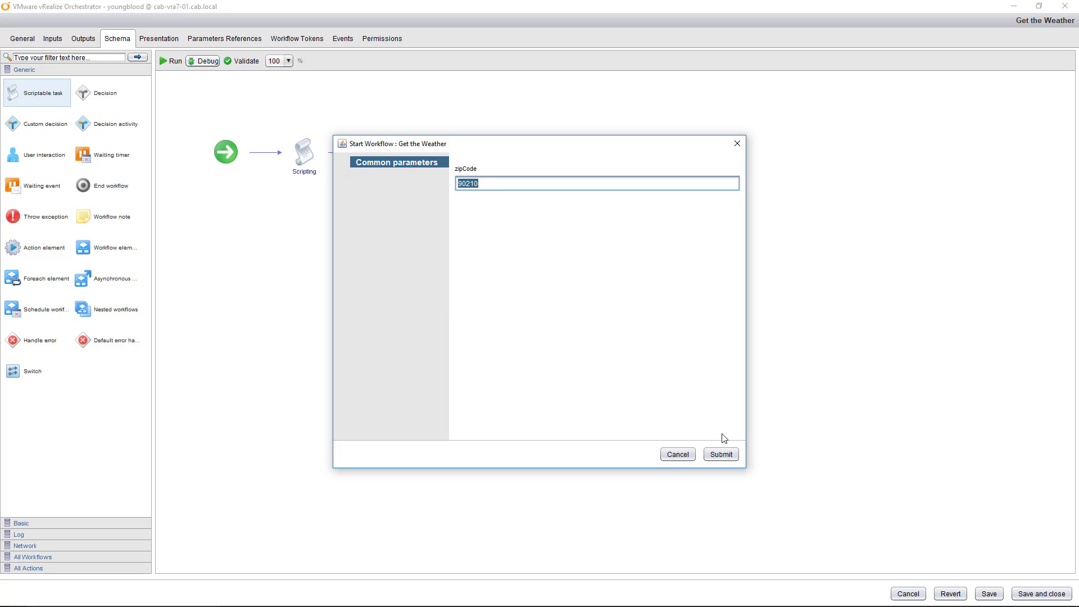
left_click(720, 454)
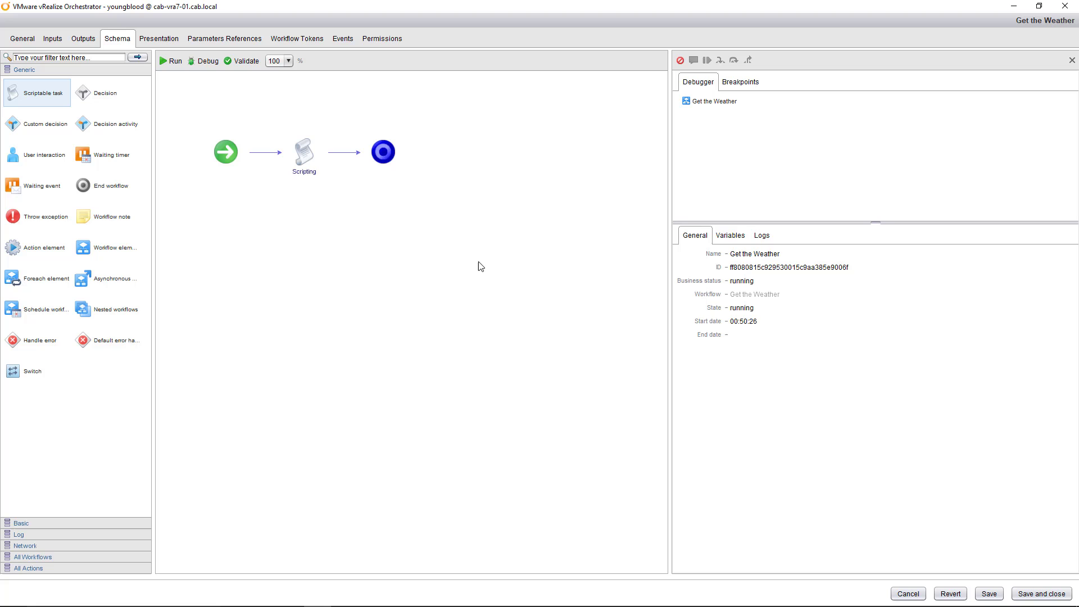
mouse_move(402, 257)
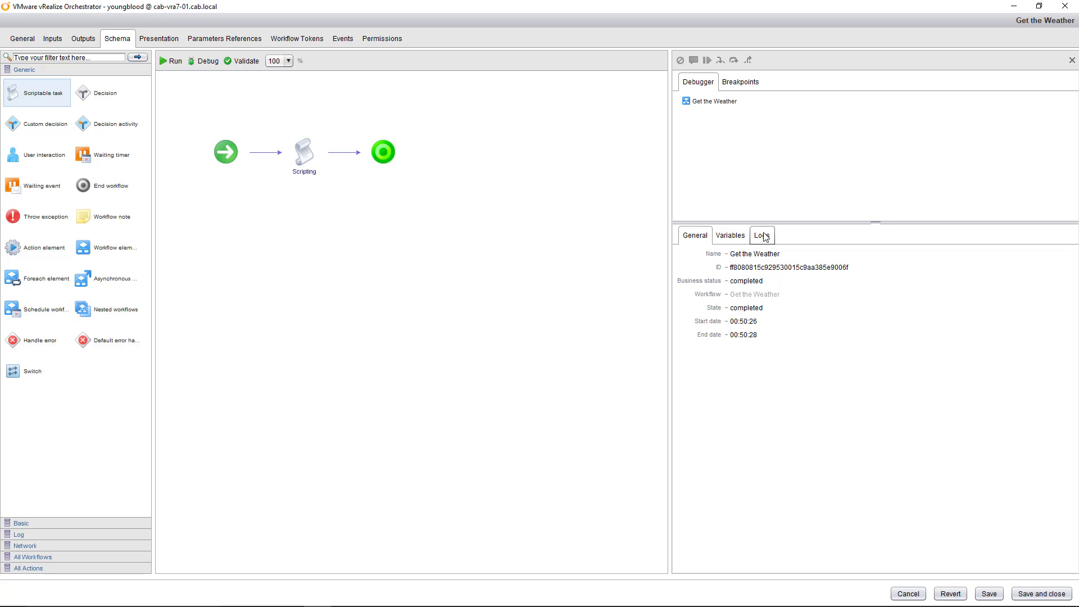
Step: View the run's logs showing status code 200 and weather JSON for 90210
left_click(761, 235)
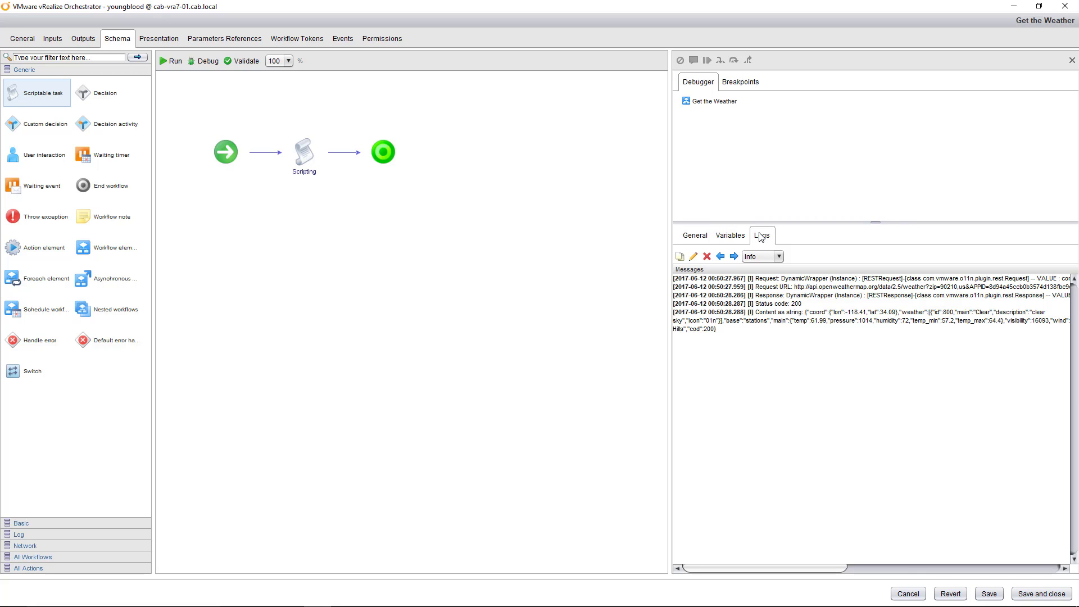
mouse_move(666, 217)
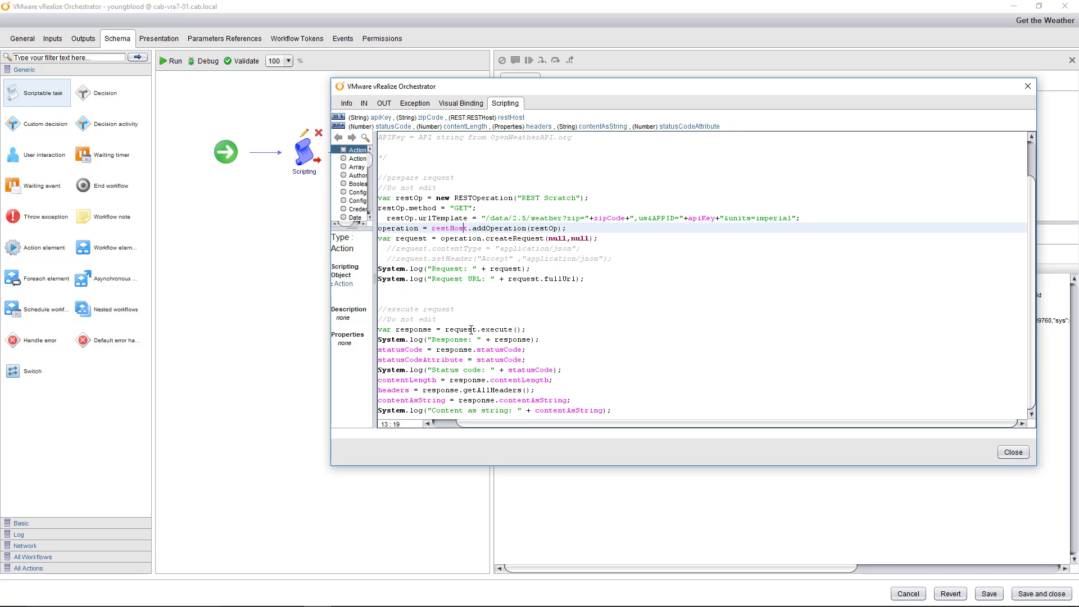
Step: Look over the execute and System.log lines, then close the Scripting task editor
left_click(483, 339)
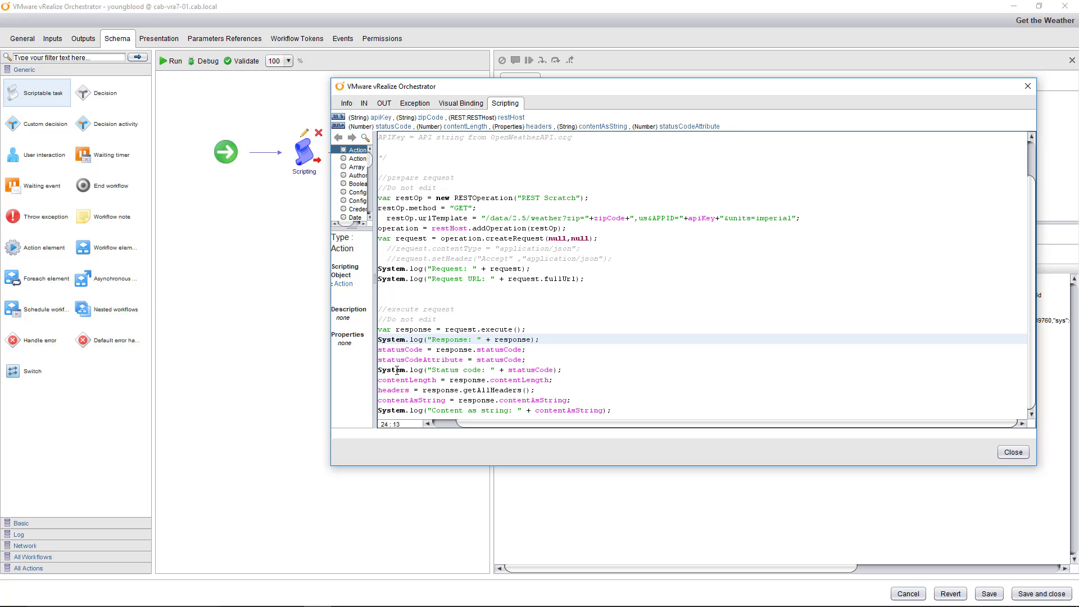
mouse_move(319, 398)
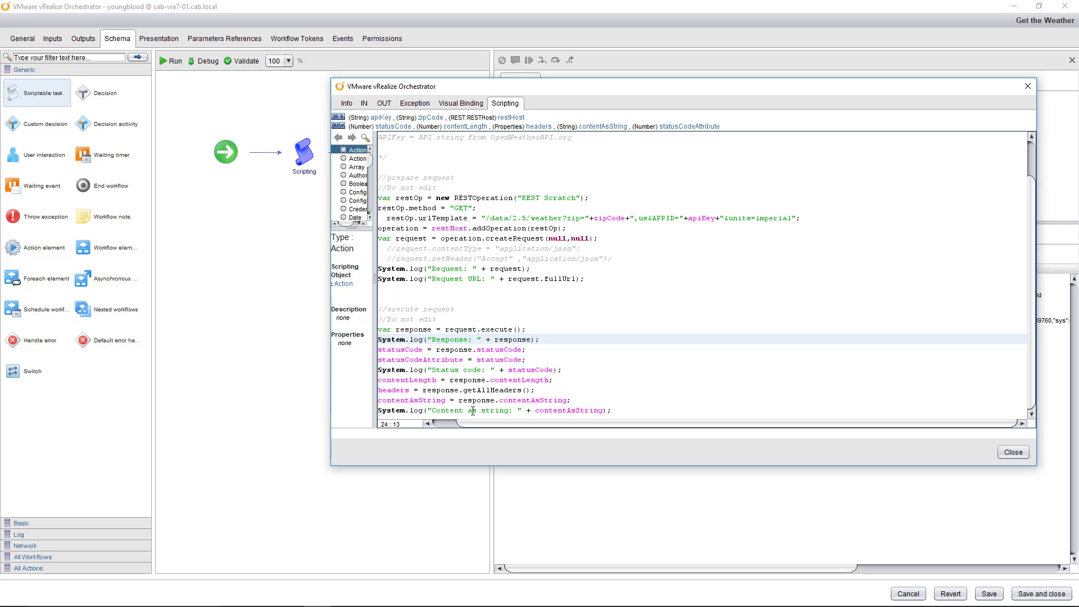
left_click(1012, 452)
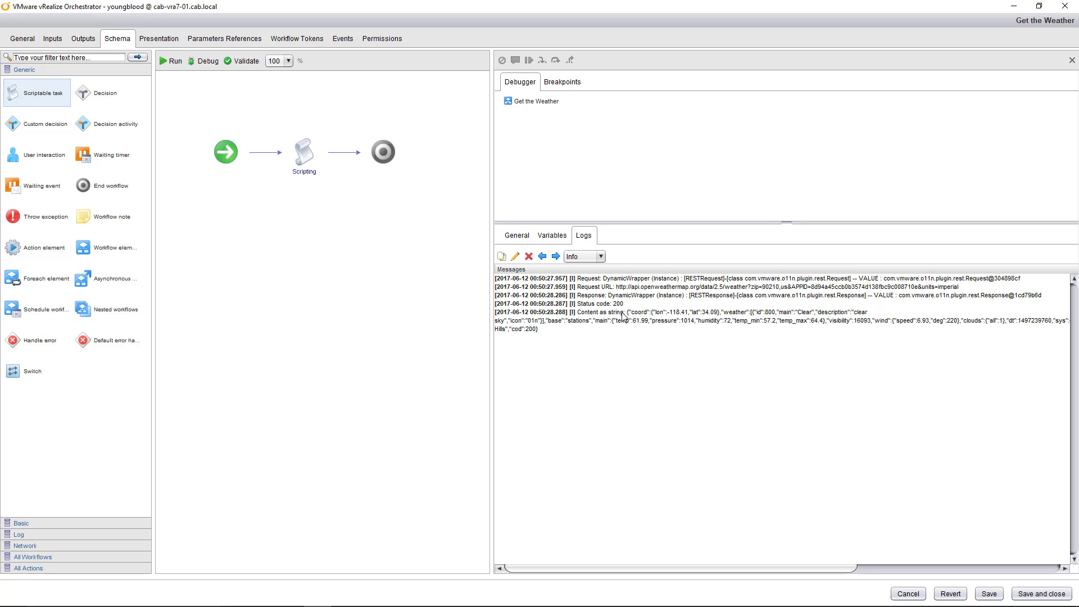
left_click_drag(574, 278, 618, 324)
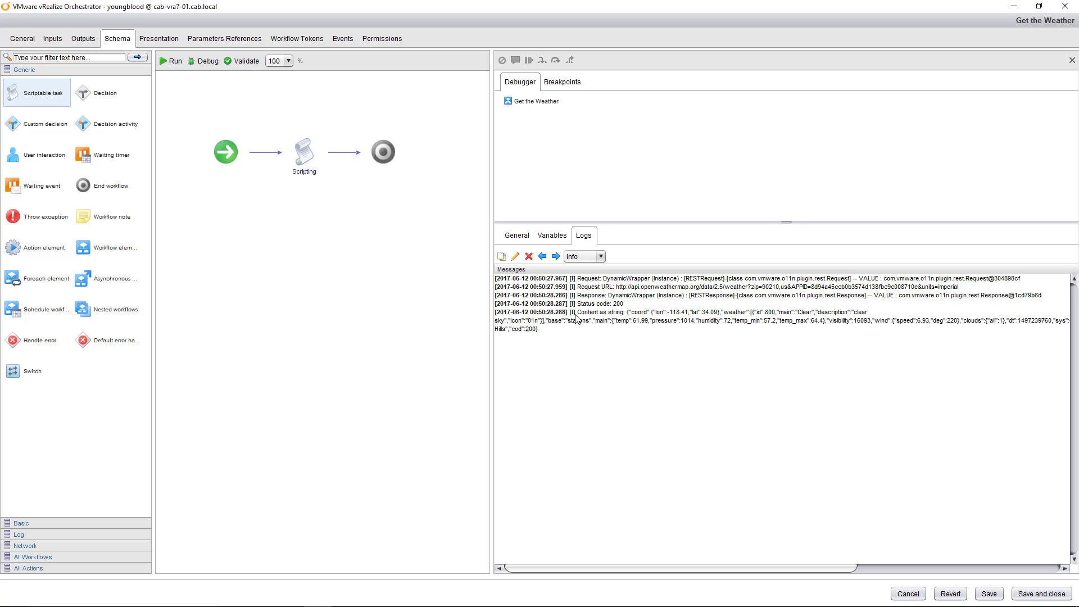
mouse_move(385, 117)
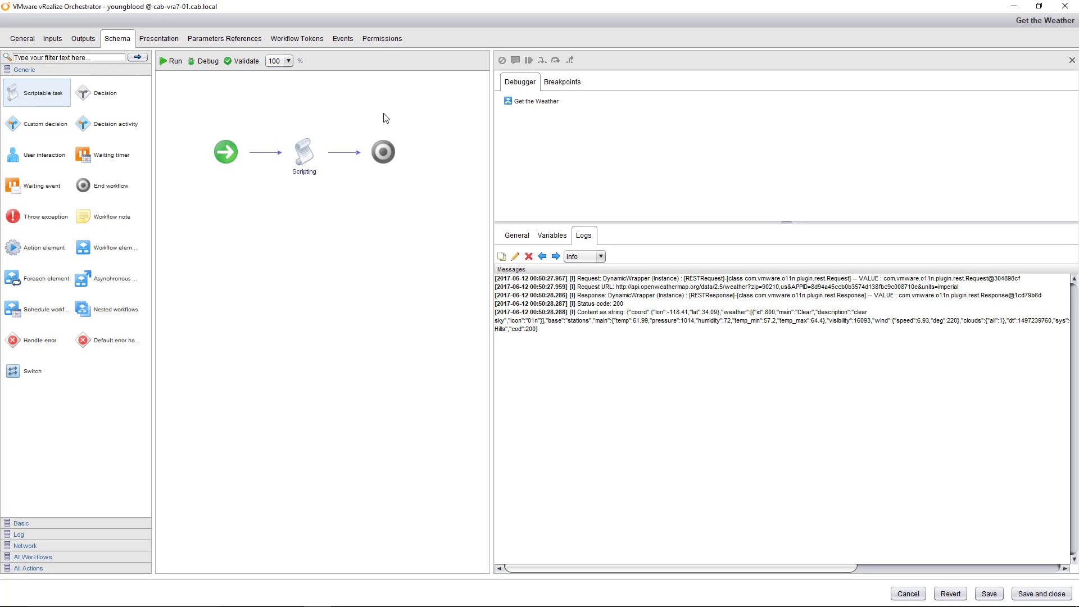
mouse_move(399, 200)
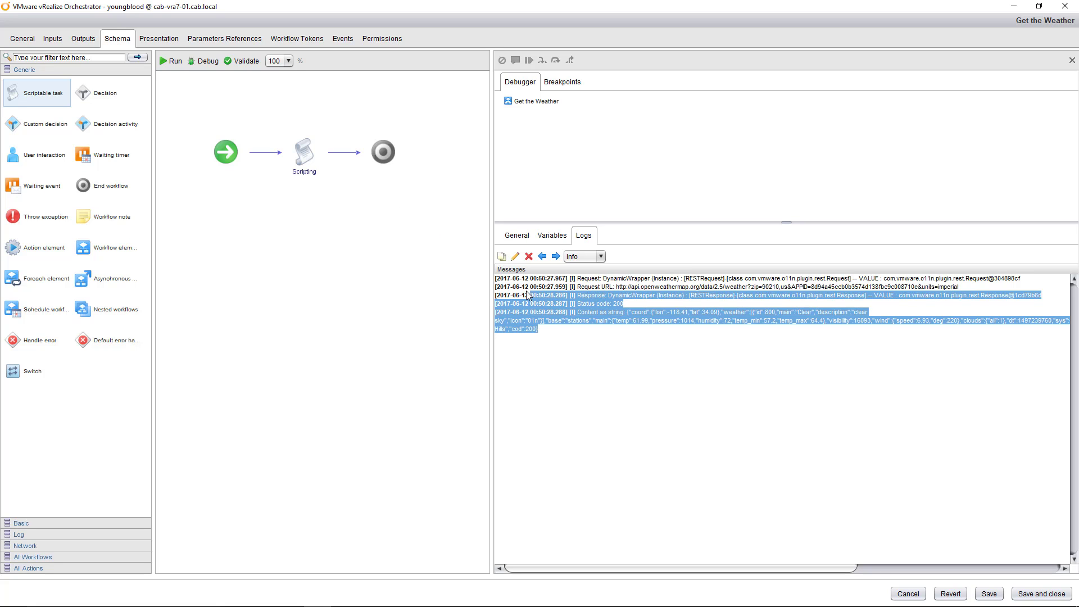
left_click(563, 332)
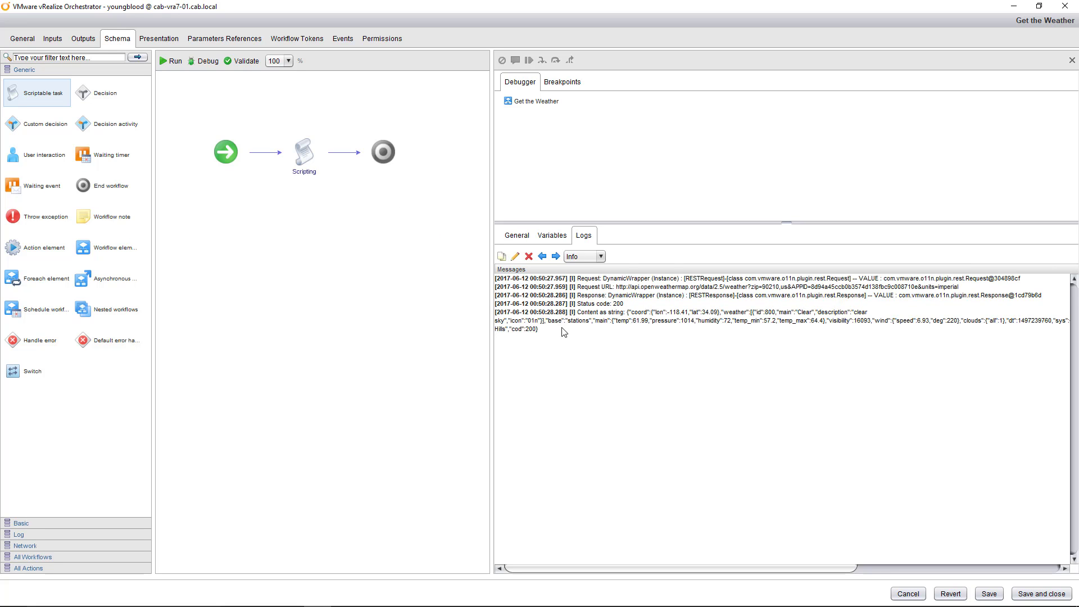
double_click(603, 303)
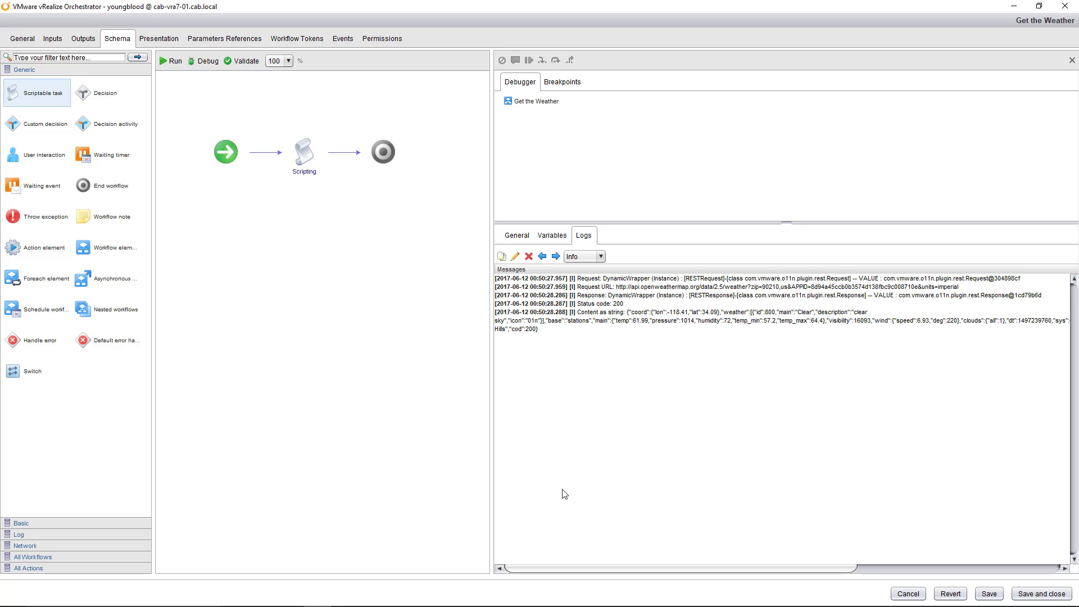
mouse_move(554, 434)
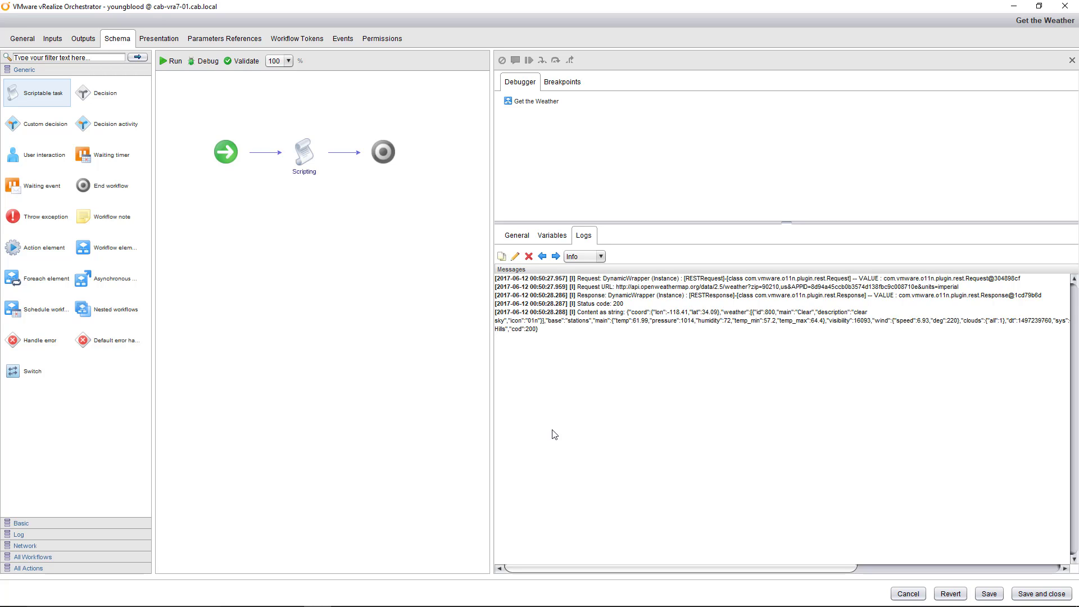
mouse_move(572, 374)
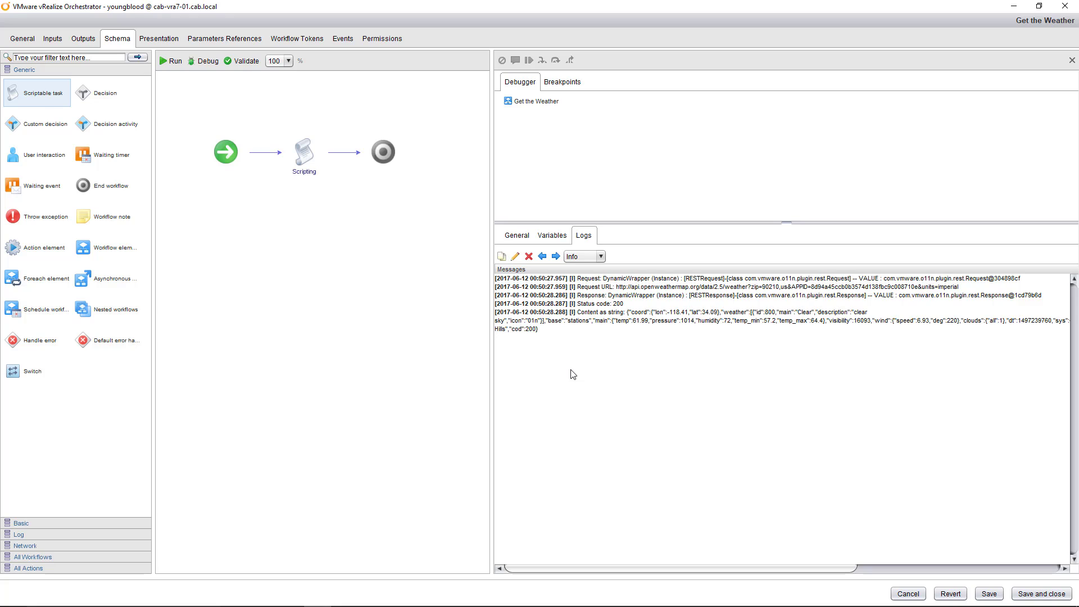